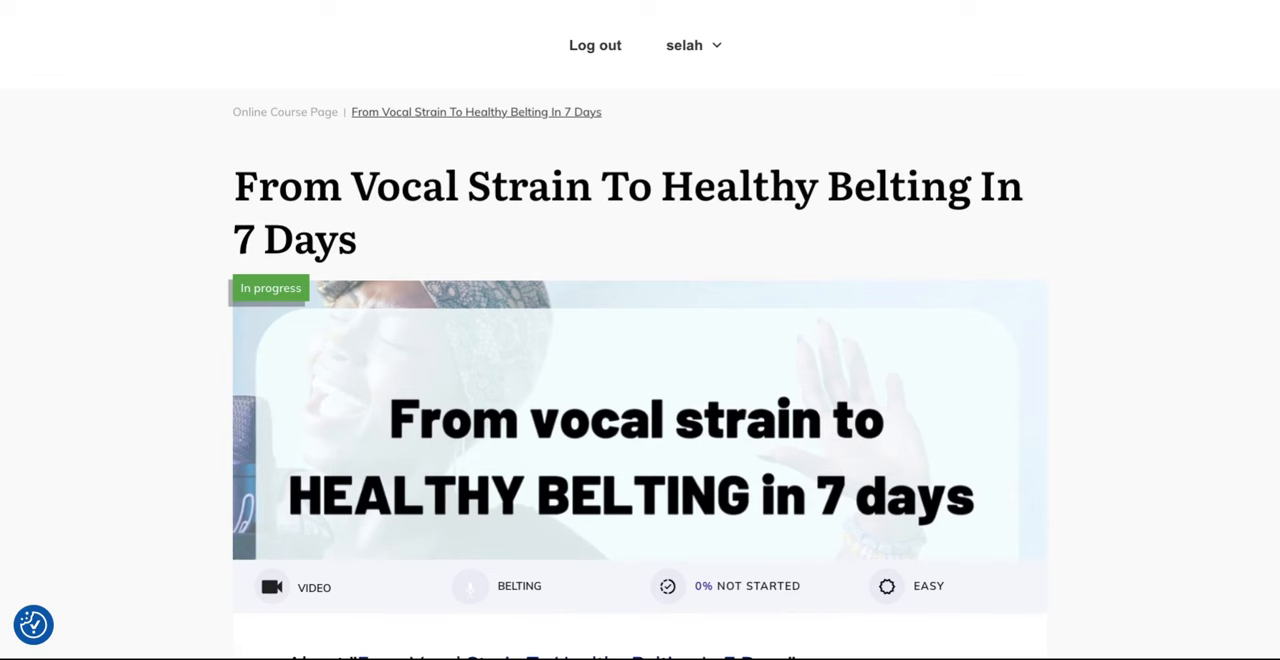
mouse_move(712, 268)
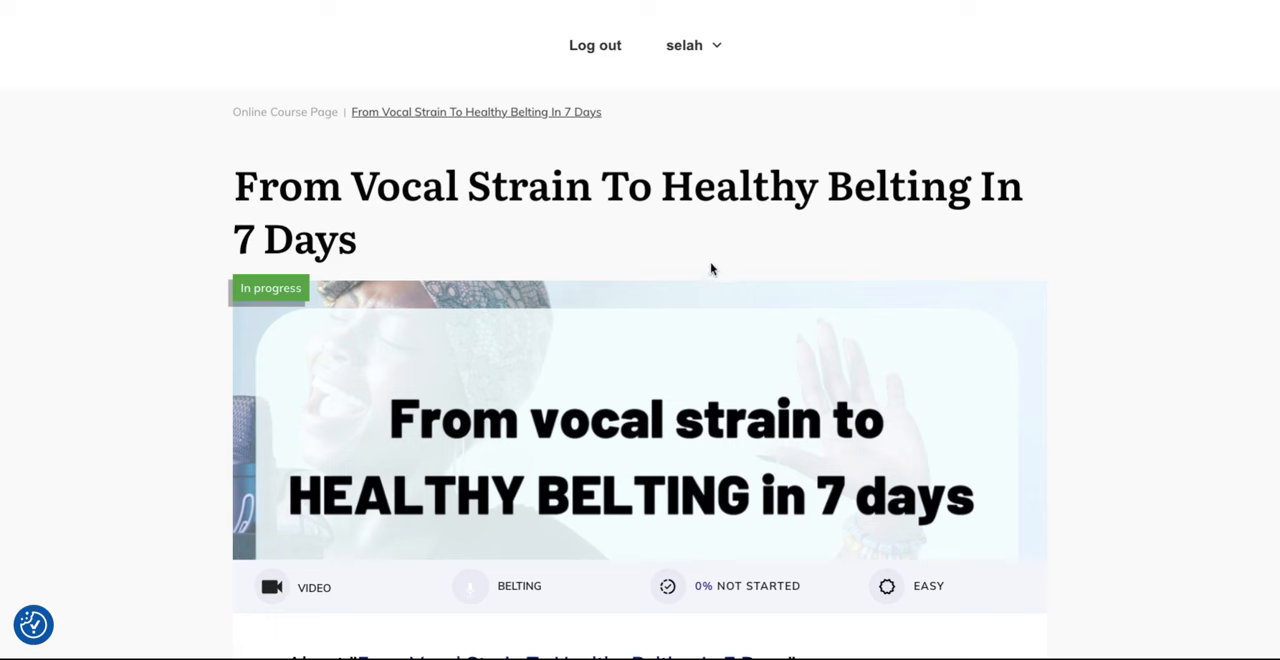
mouse_move(988, 254)
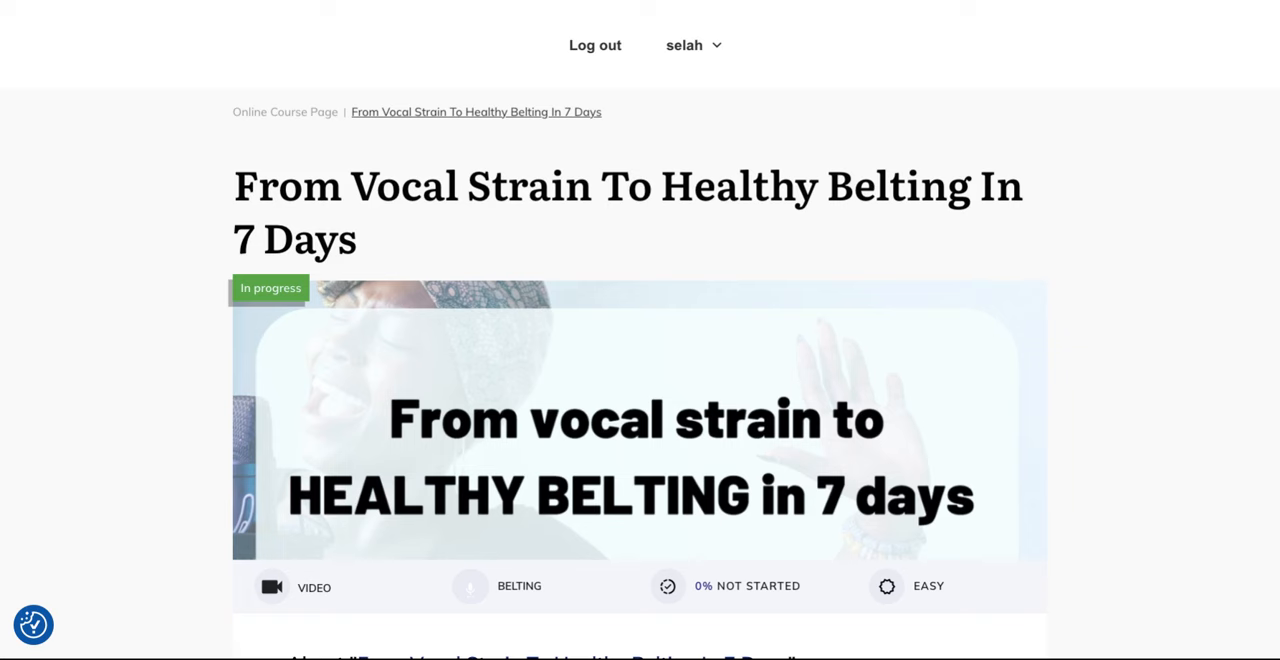
Scroll past the banner to the course content accordion listing Day 1 through Day 7
scroll(down, 3)
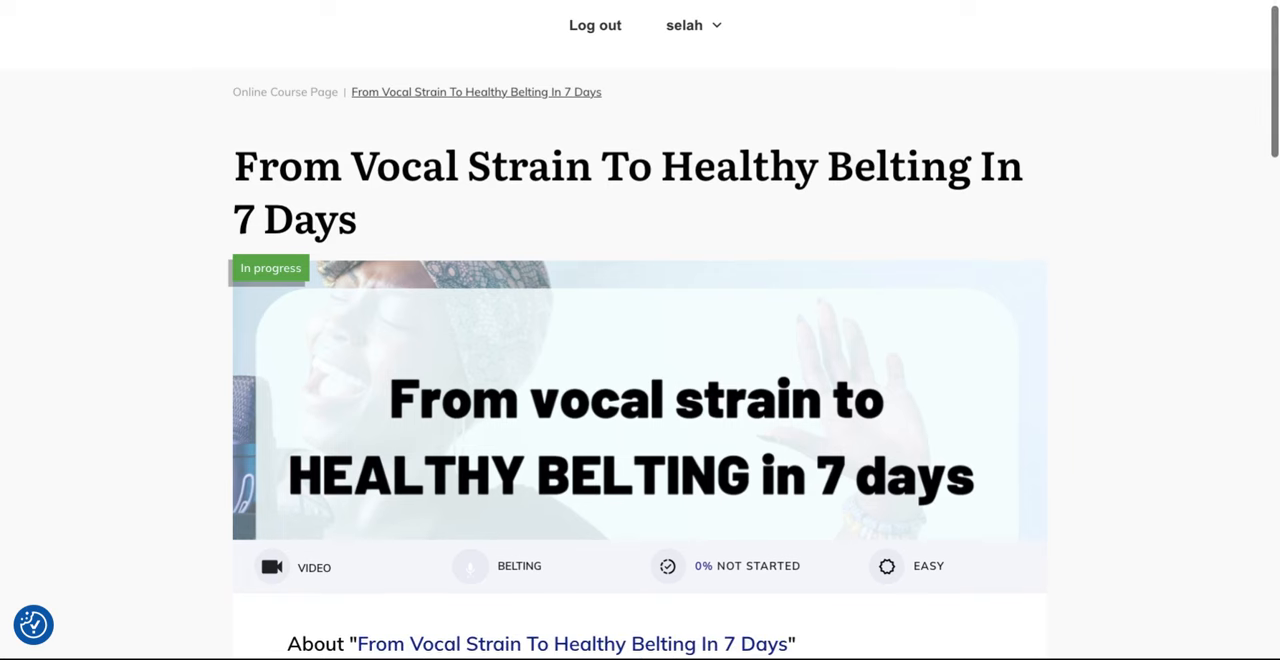
scroll(down, 3)
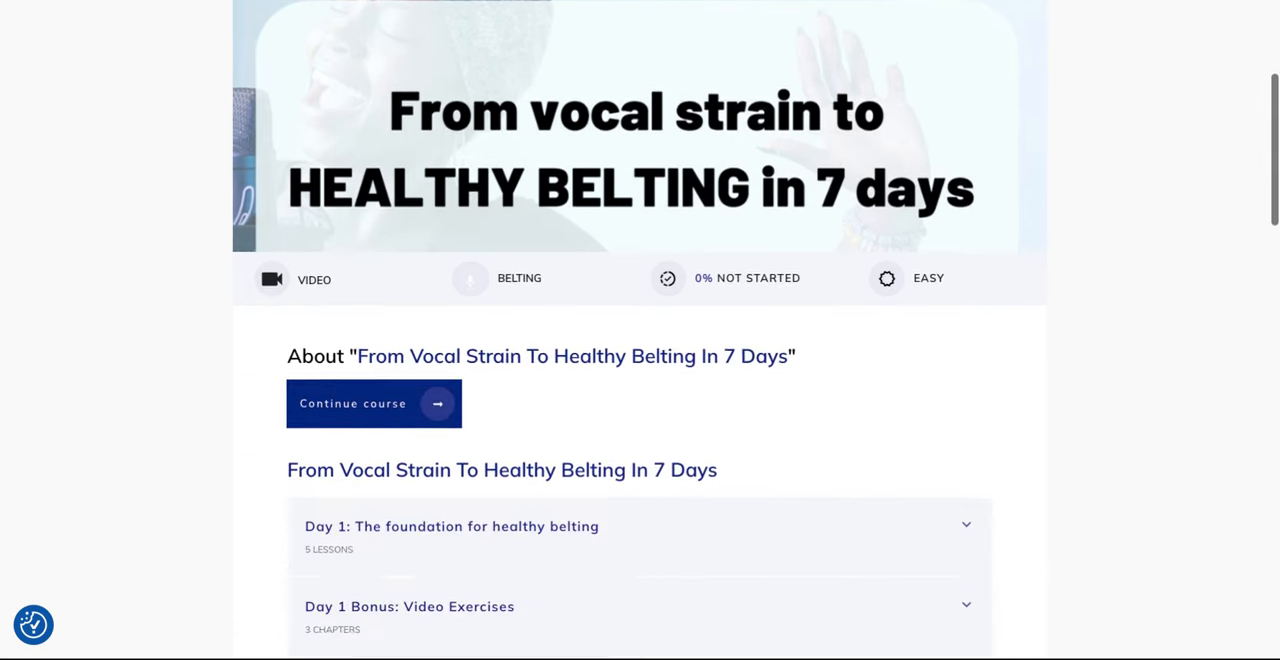
scroll(down, 3)
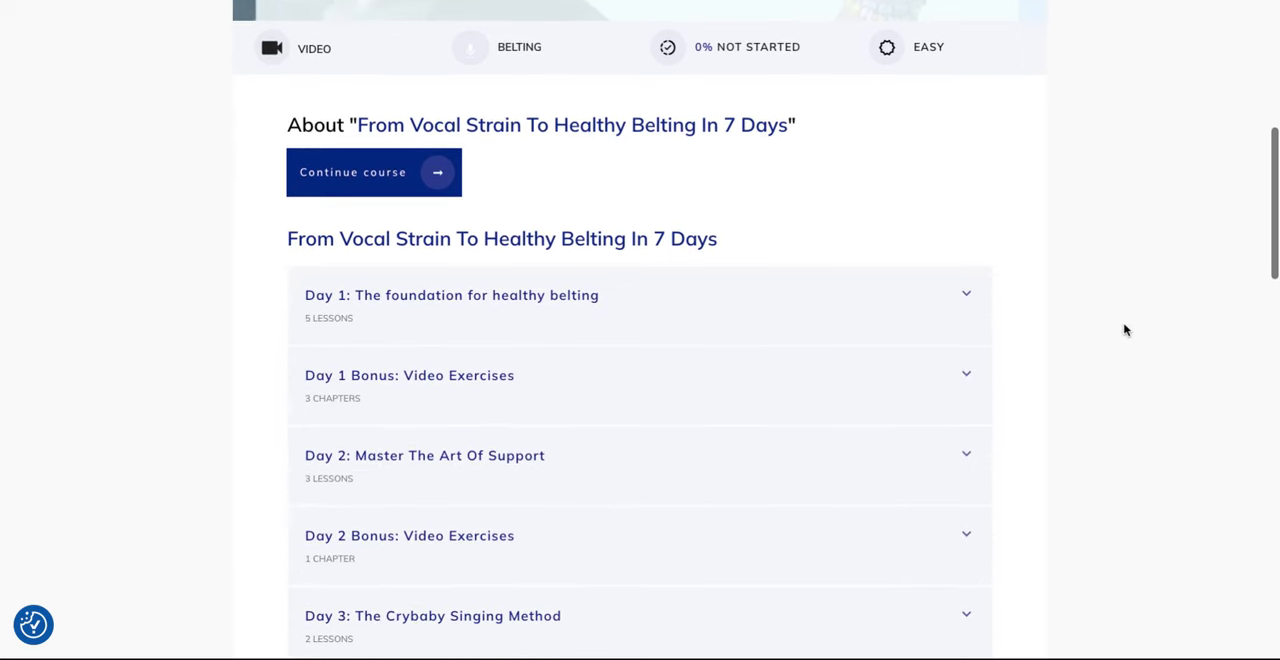
scroll(down, 3)
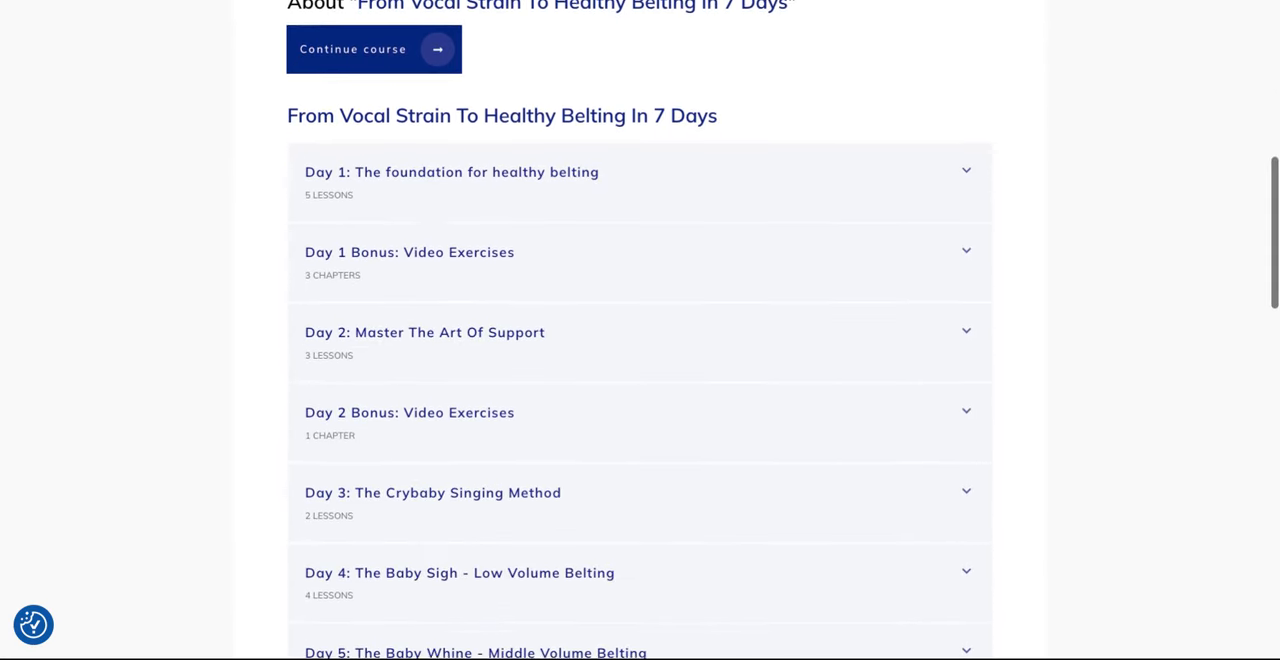
scroll(down, 3)
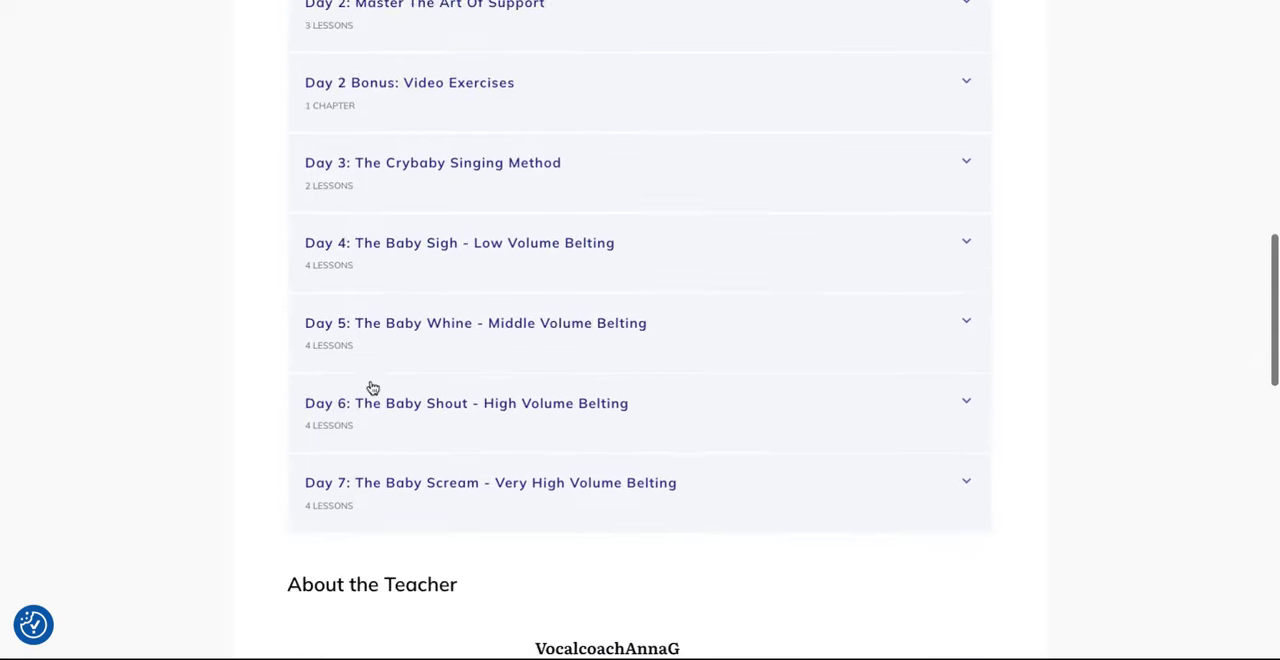
scroll(down, 3)
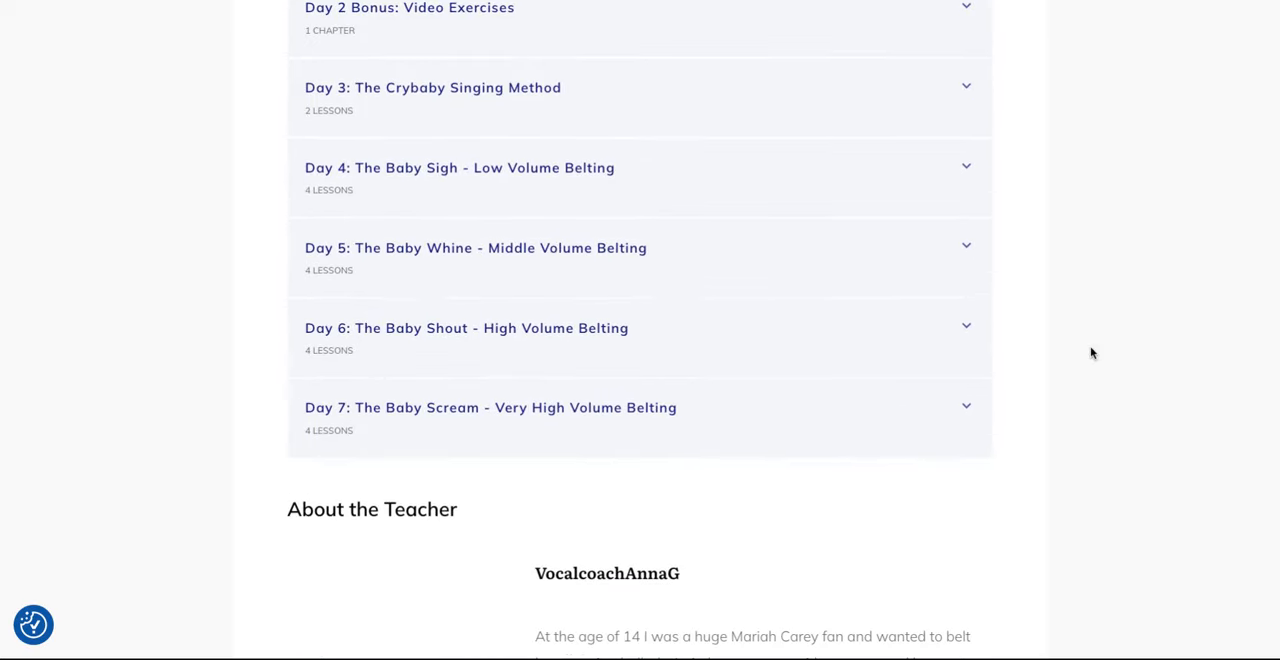
scroll(up, 3)
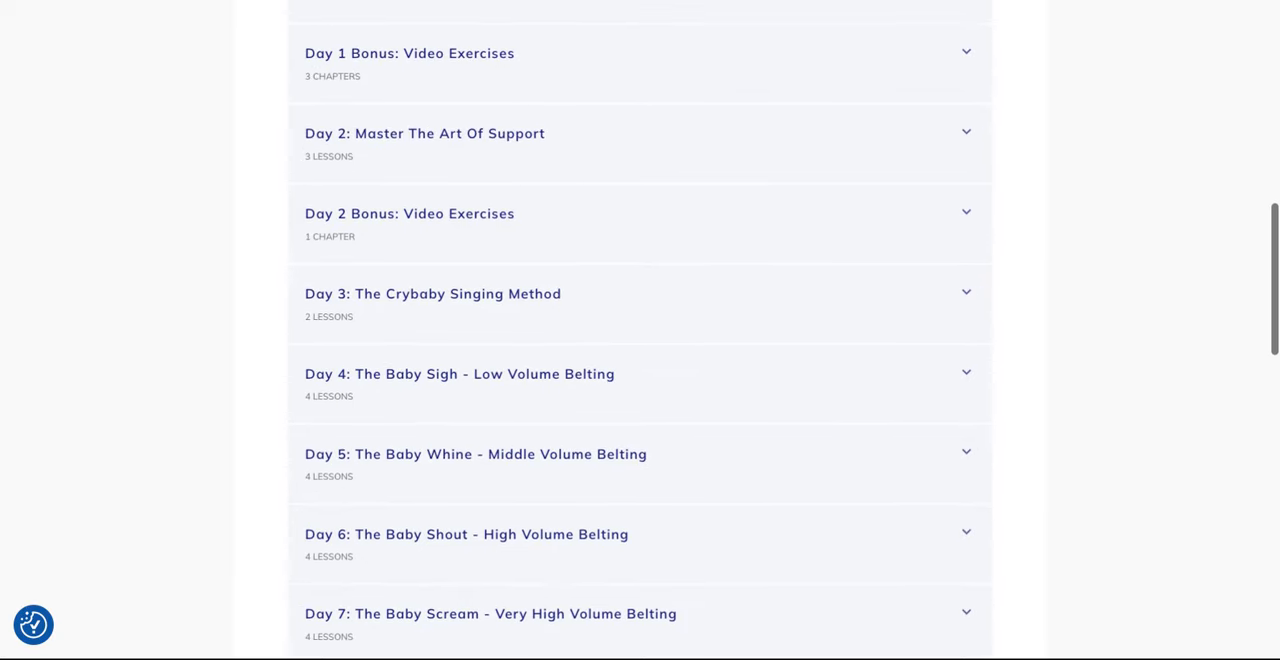
scroll(up, 3)
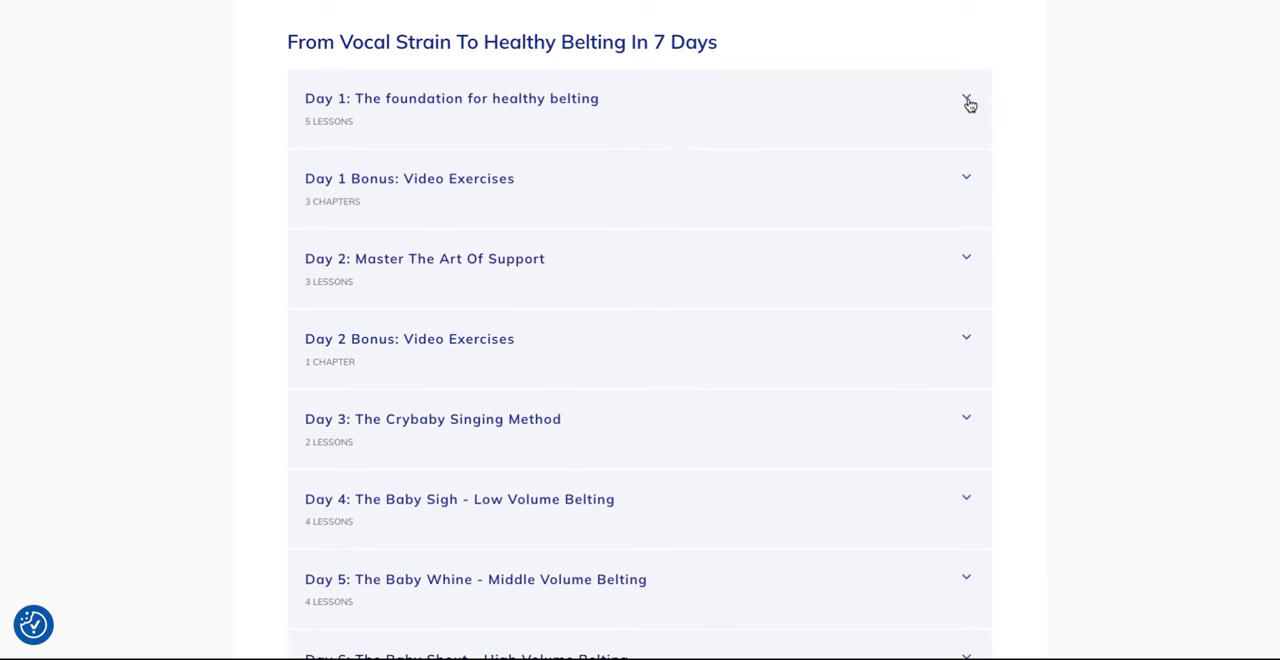
Expand Day 1: The foundation for healthy belting and scroll through its five lessons
click(964, 96)
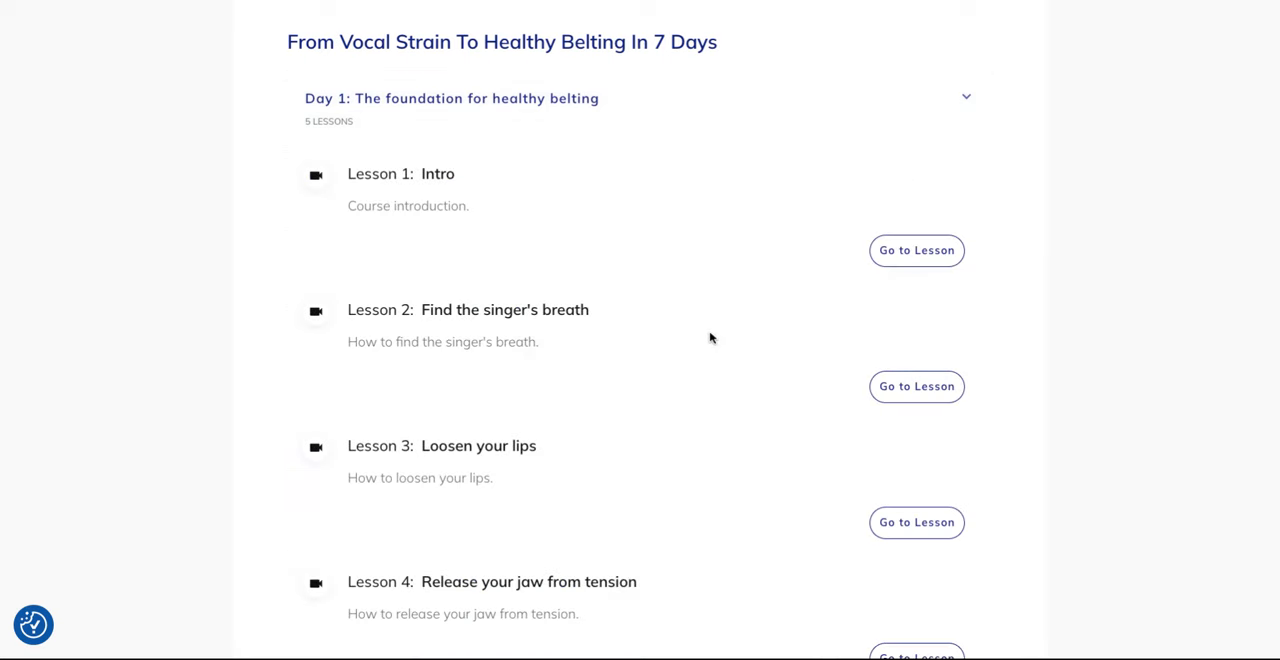
scroll(down, 3)
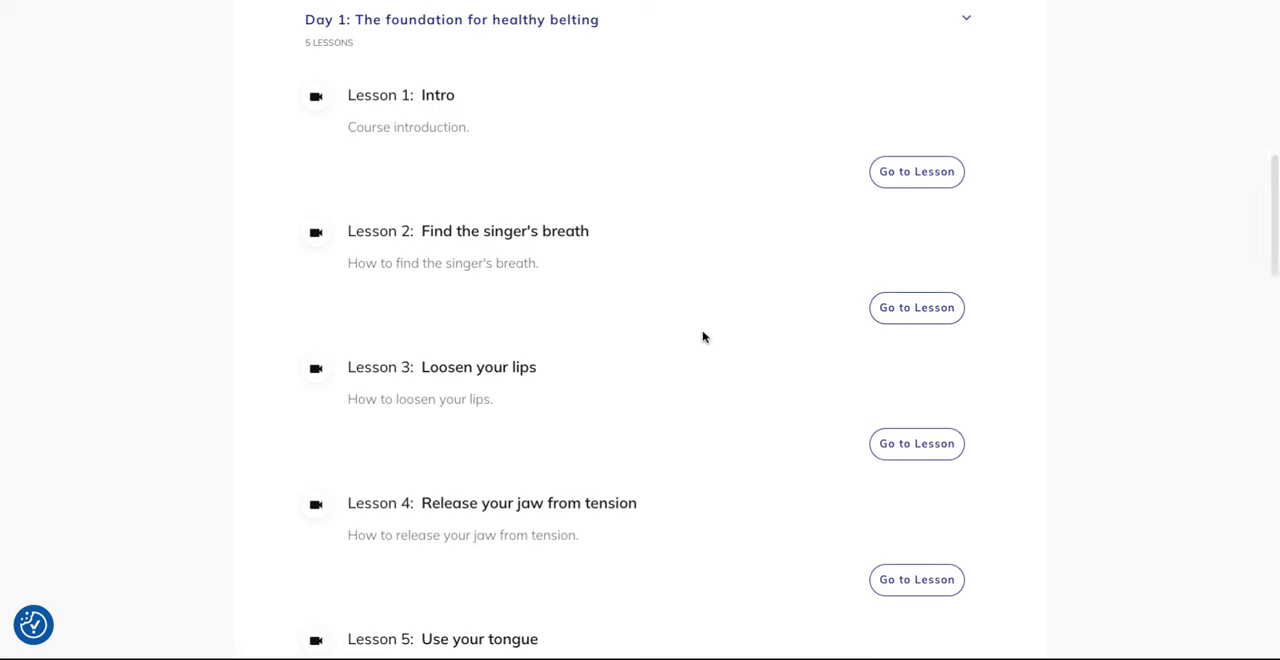
mouse_move(764, 400)
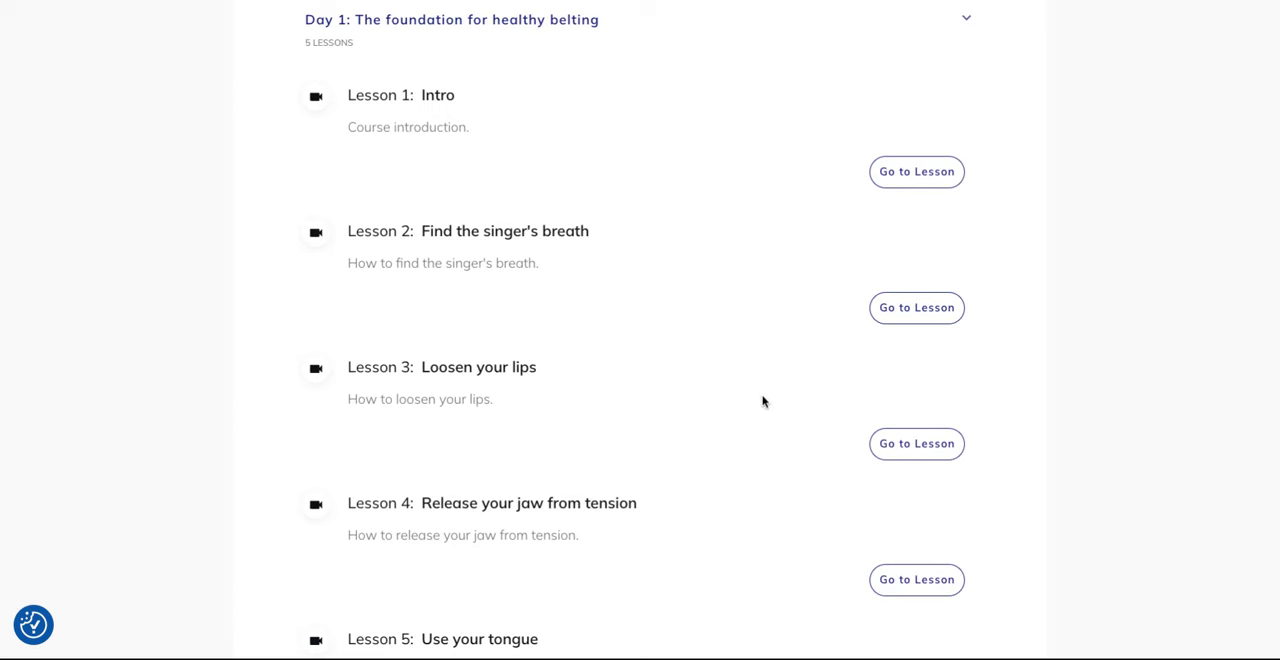
mouse_move(638, 388)
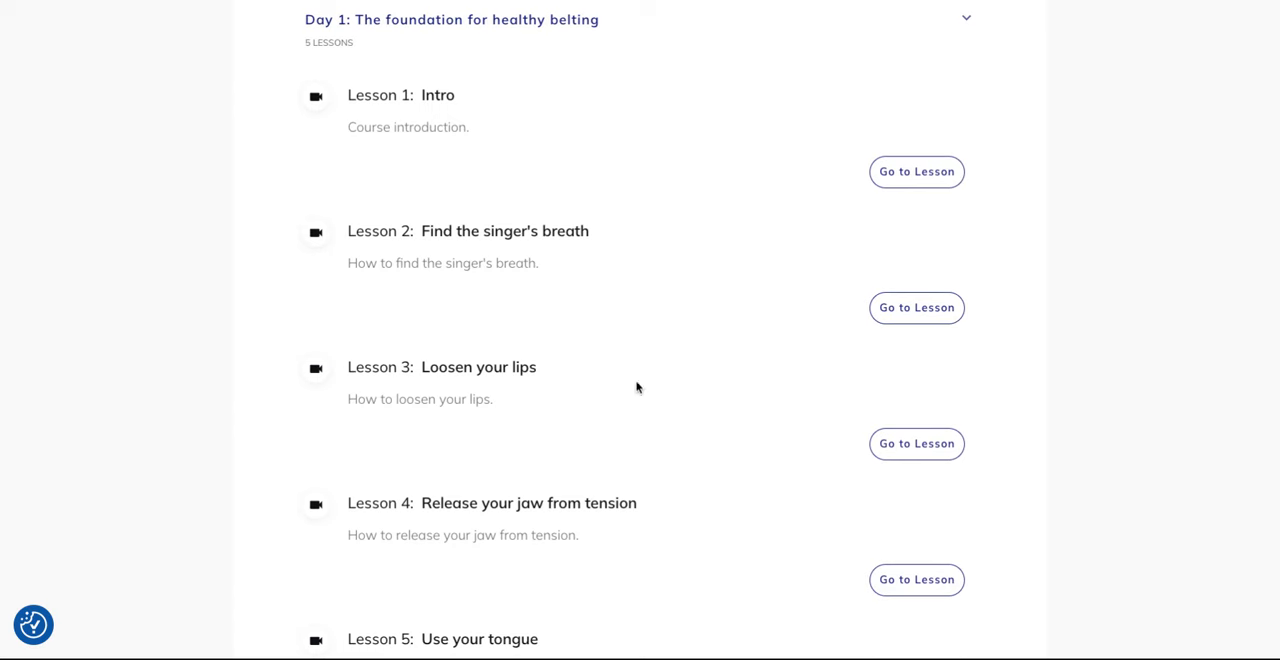
scroll(down, 3)
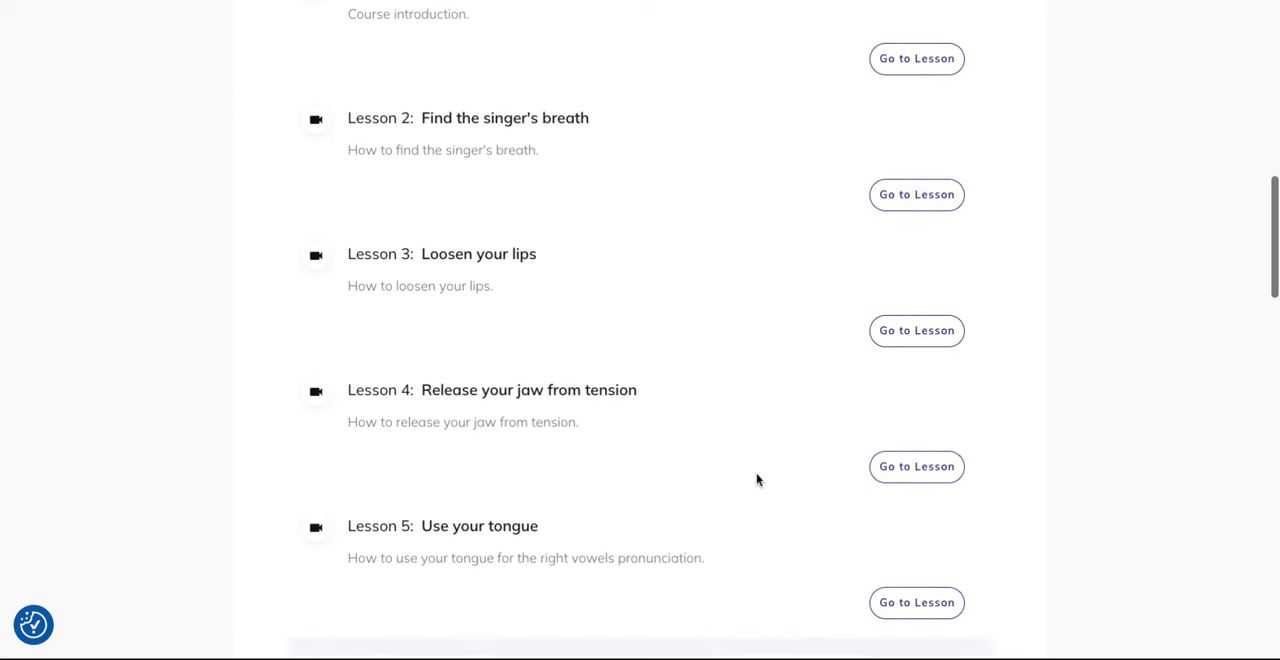
scroll(down, 3)
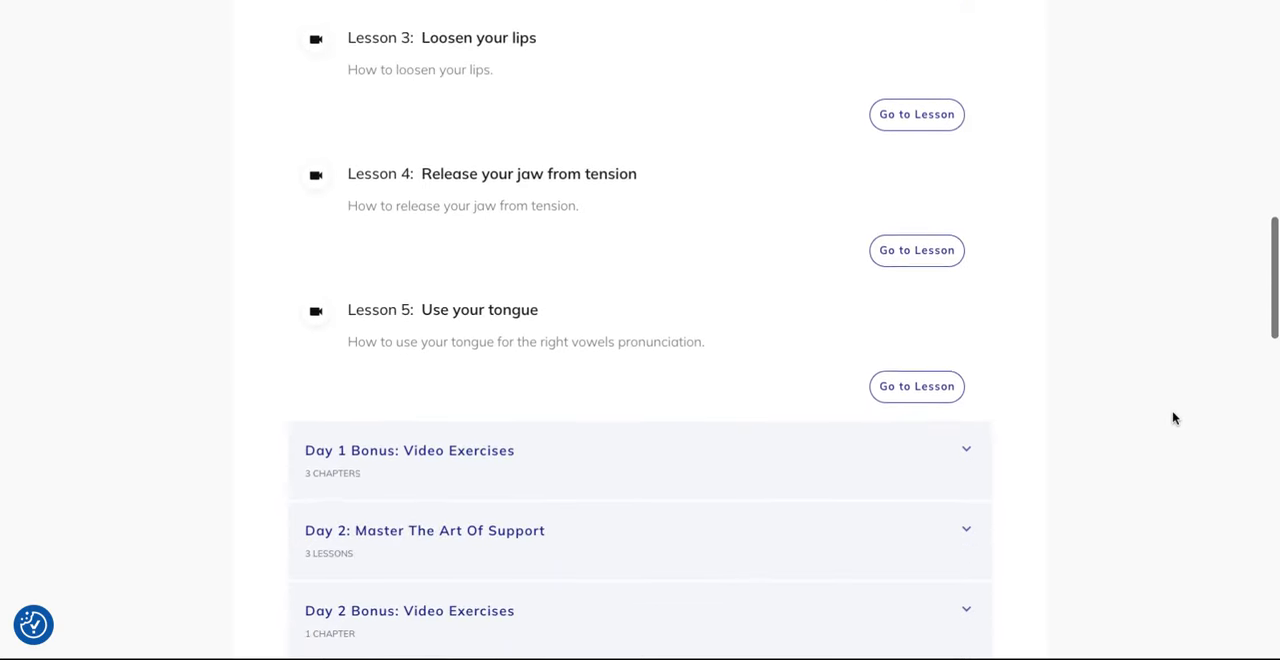
scroll(down, 3)
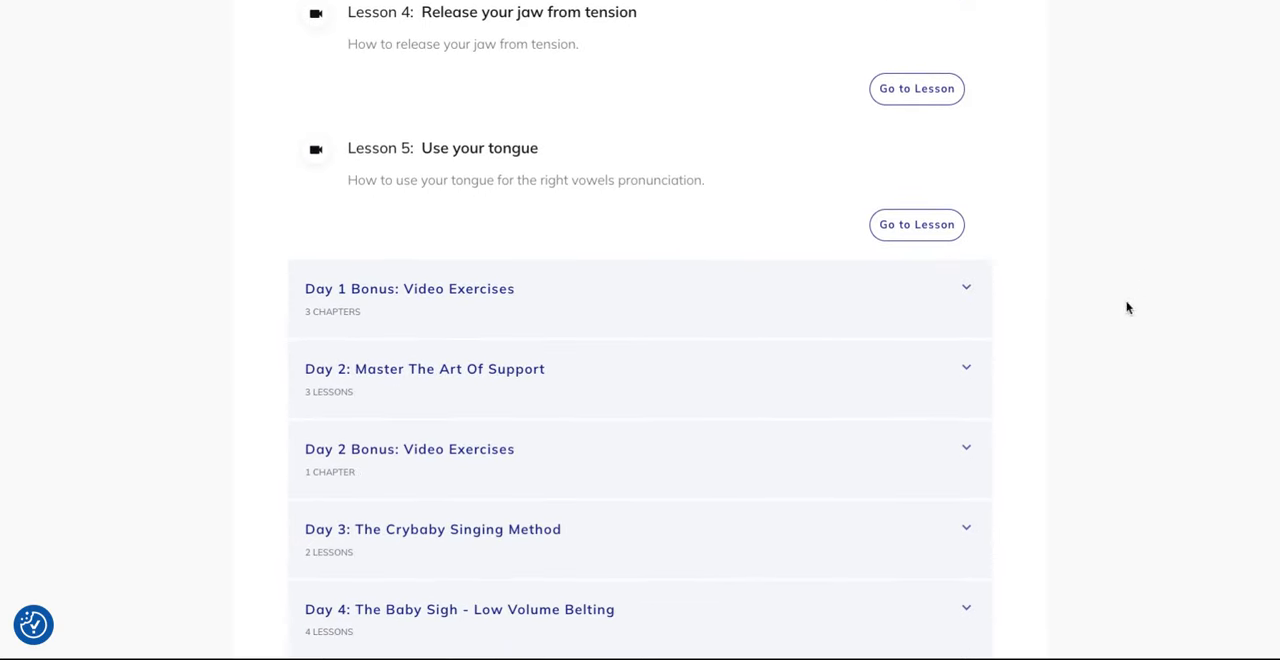
scroll(down, 3)
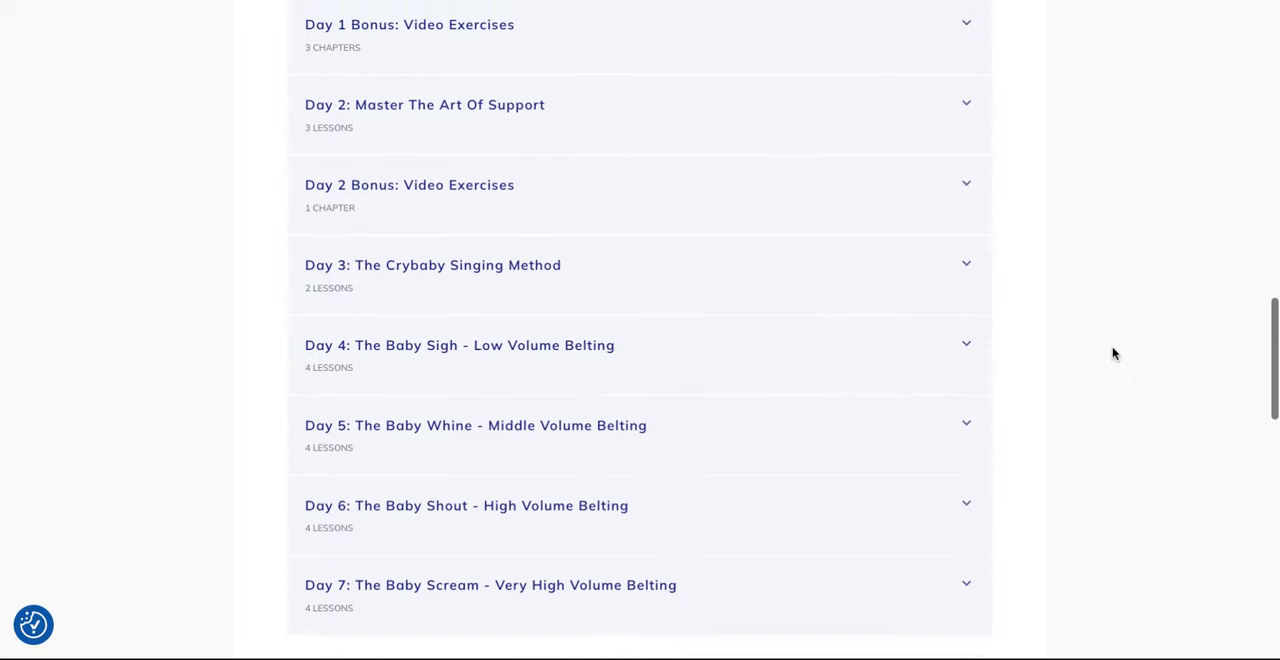
scroll(down, 3)
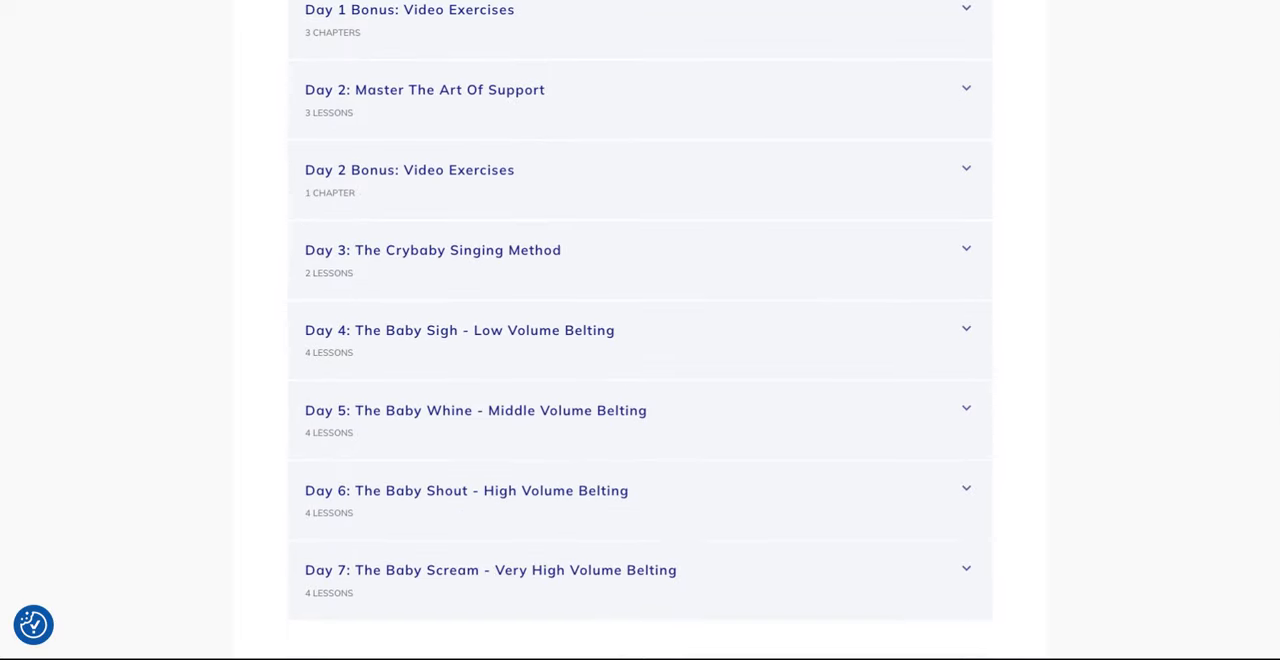
Expand Day 2: Master The Art Of Support, review its three lessons, and reach Days 3–7 below
click(424, 90)
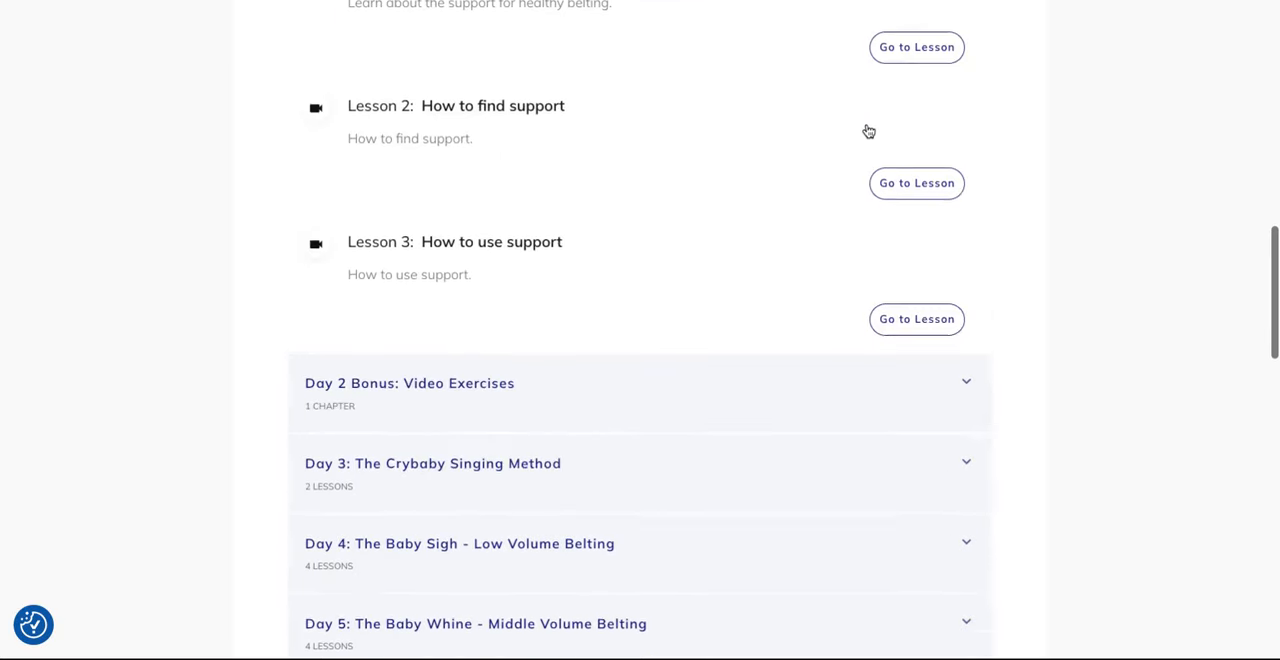
scroll(up, 3)
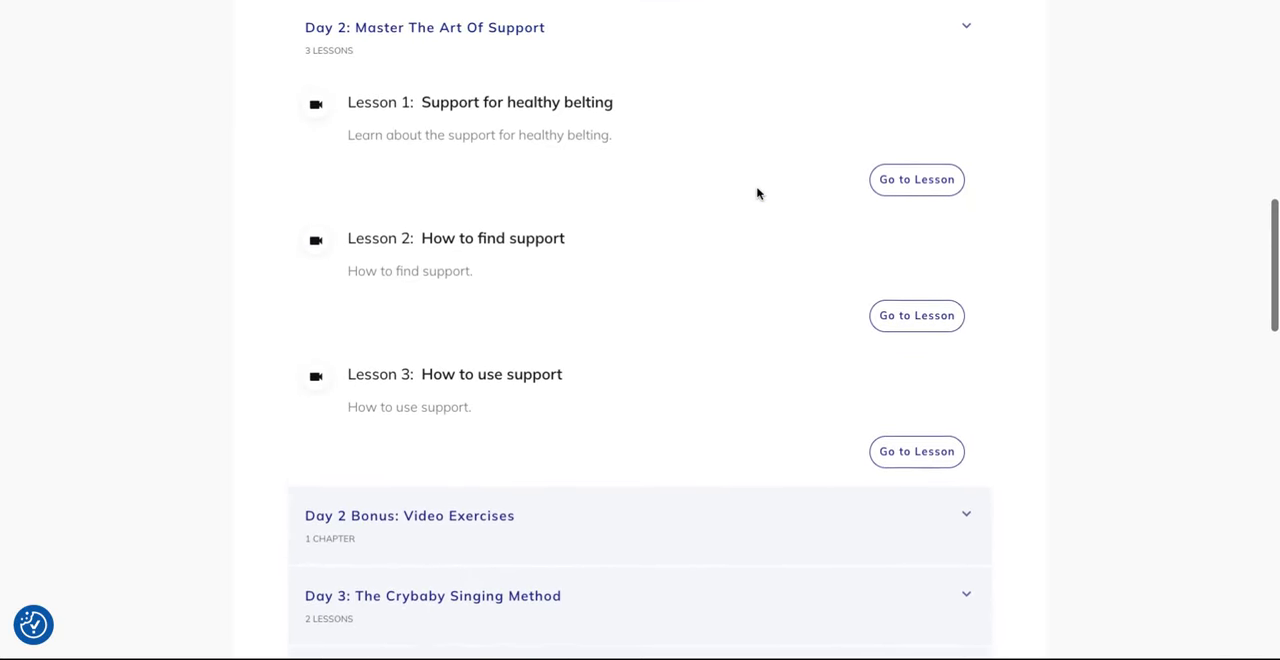
scroll(down, 3)
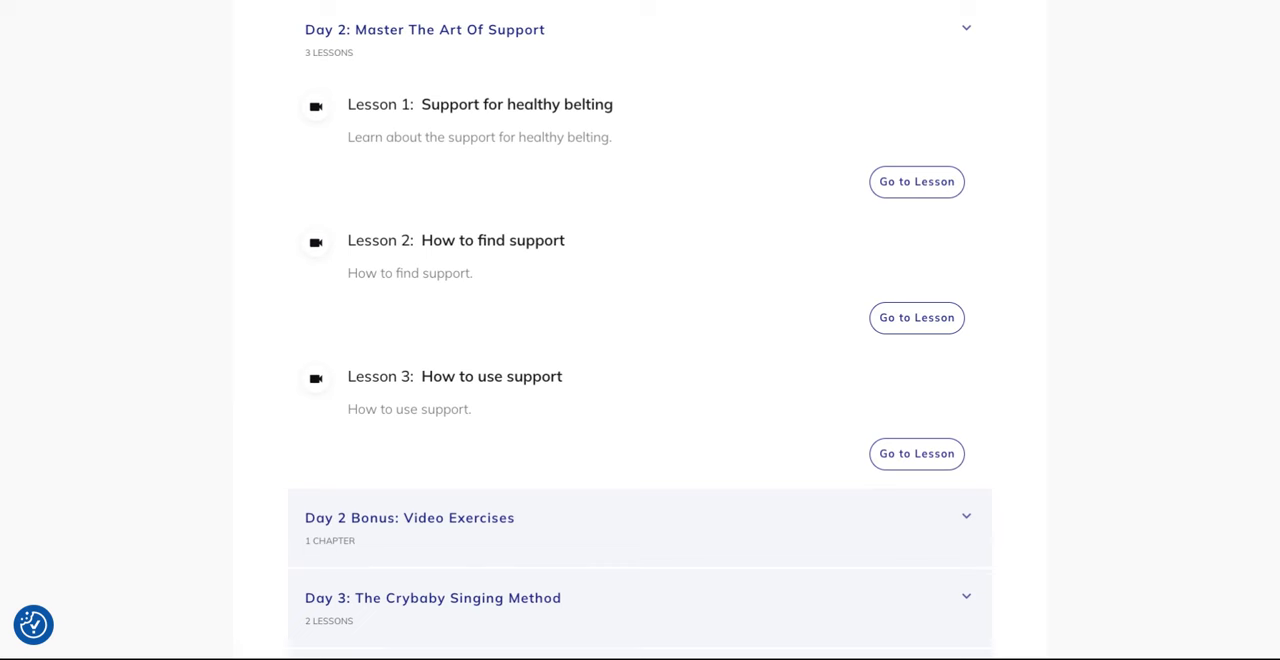
mouse_move(790, 184)
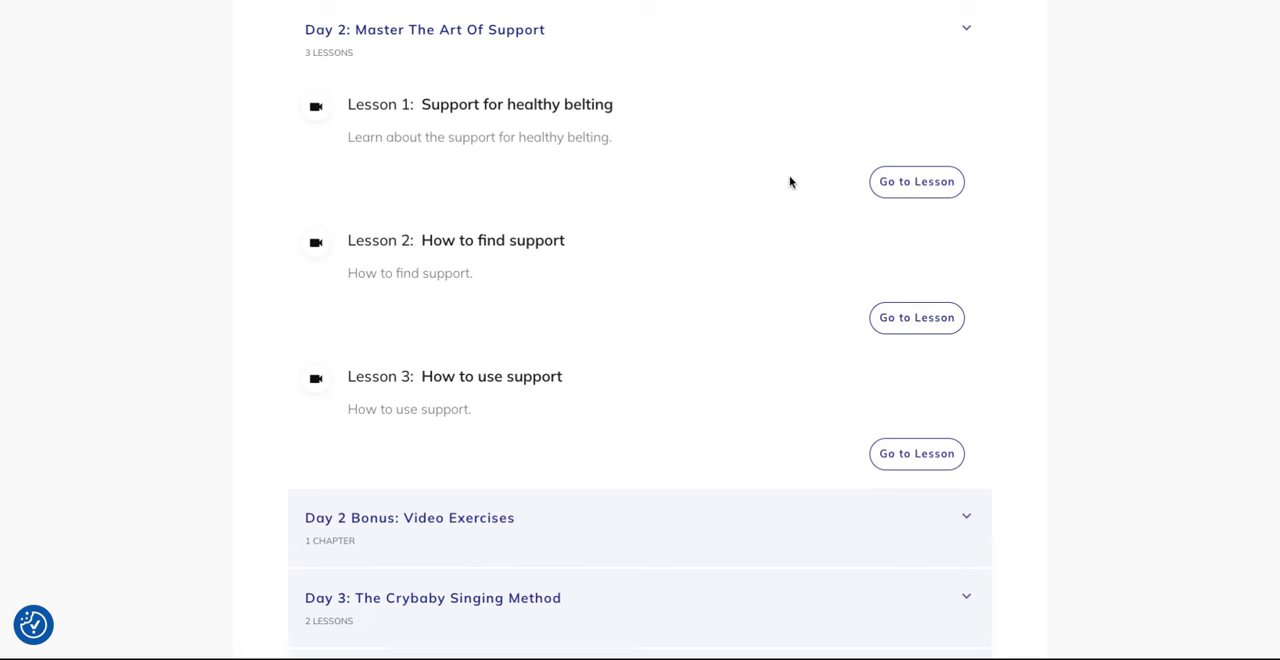
mouse_move(1056, 60)
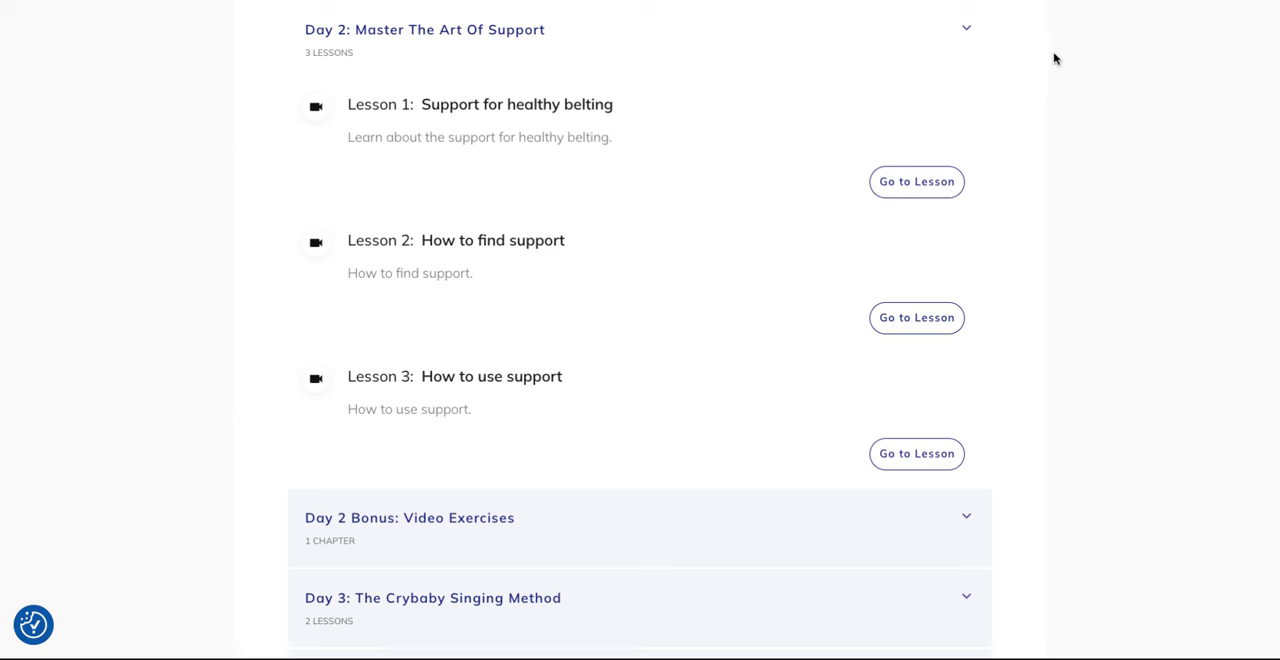
mouse_move(984, 60)
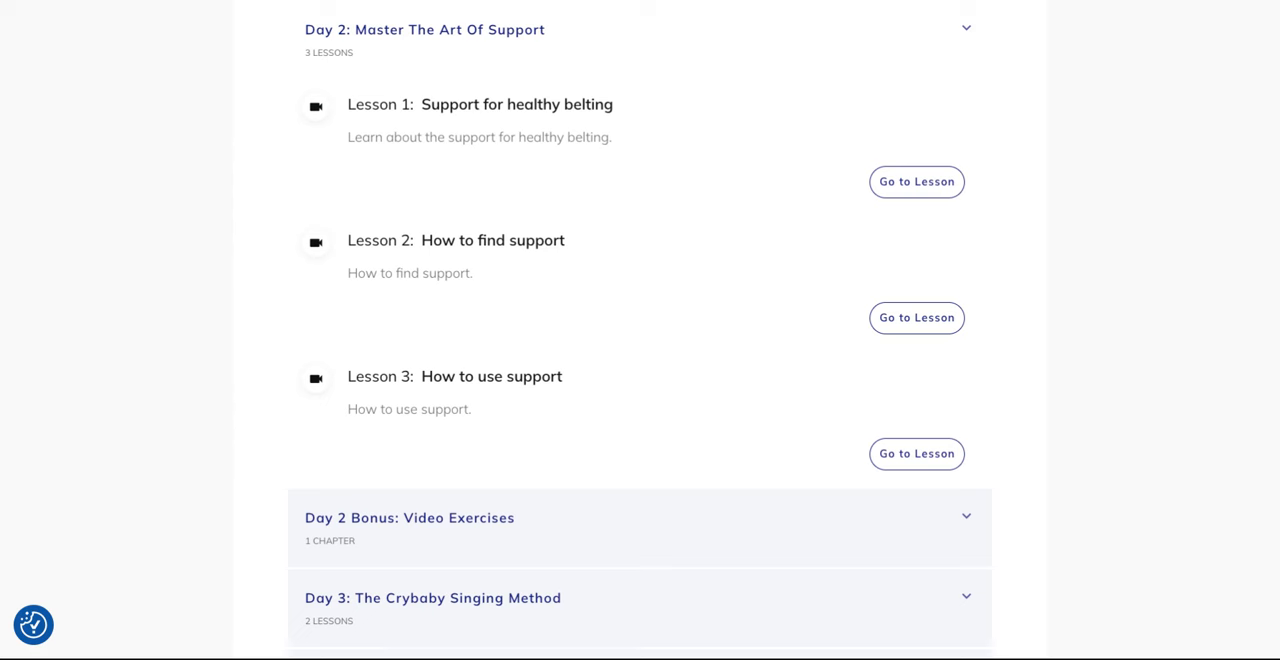
mouse_move(740, 178)
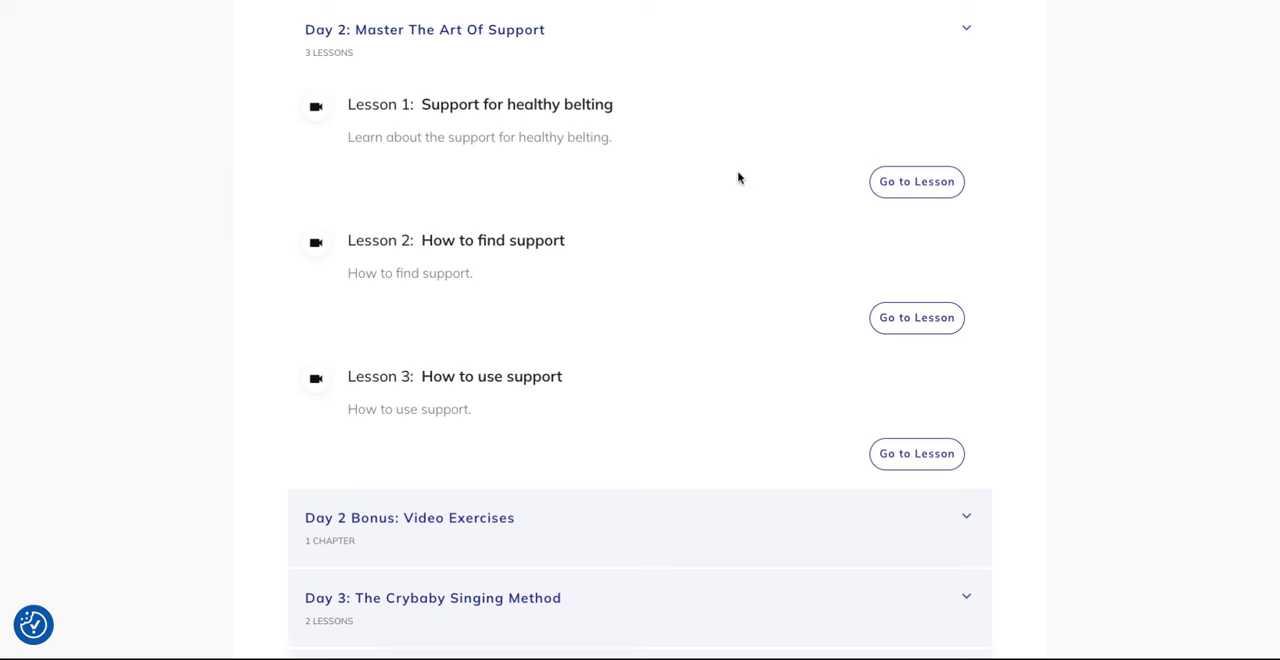
mouse_move(696, 212)
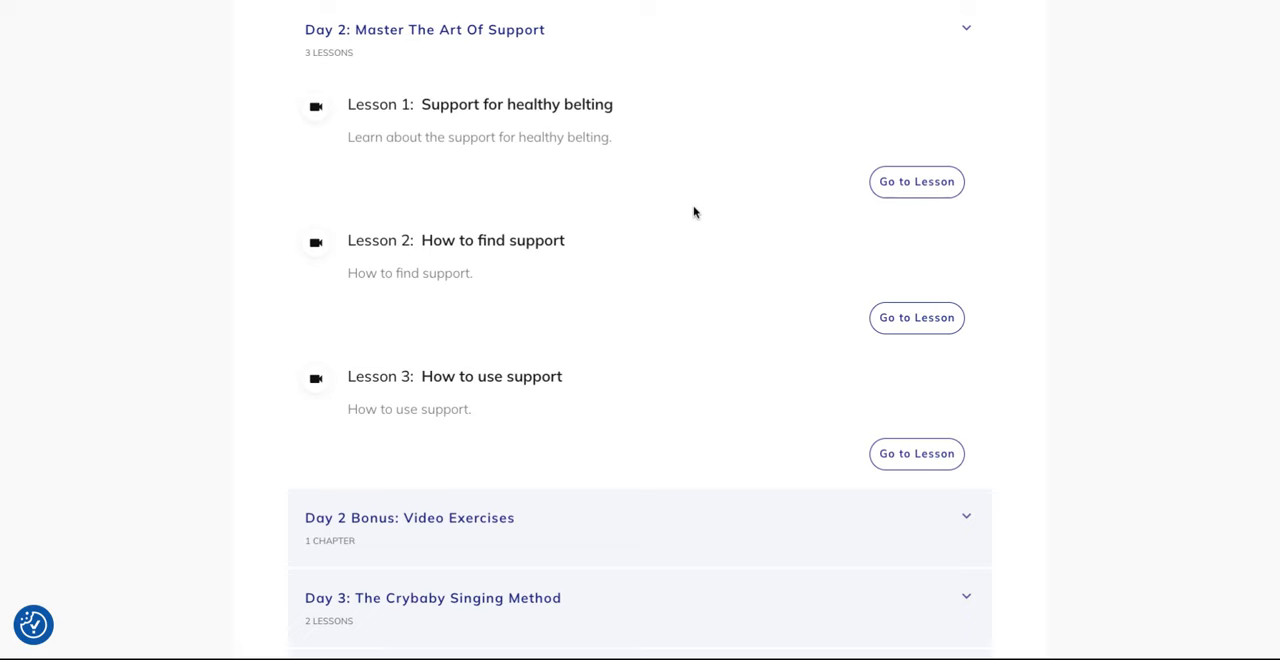
scroll(down, 3)
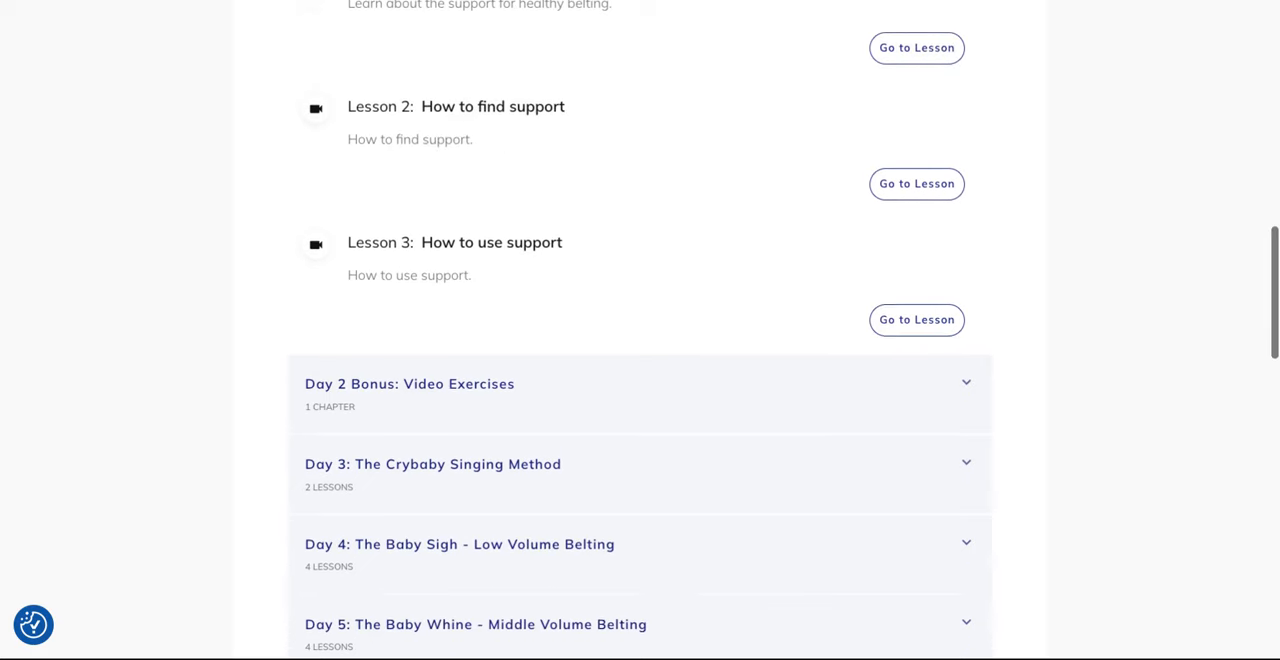
scroll(down, 3)
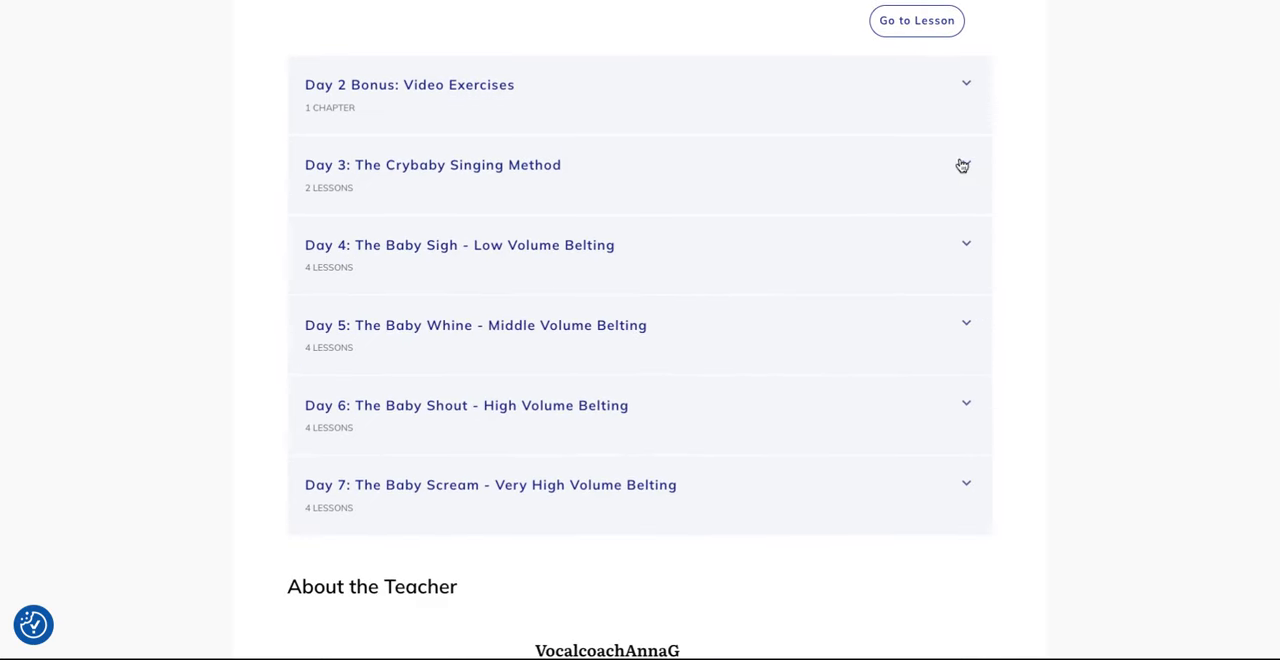
Expand Day 3: The Crybaby Singing Method and scroll through its two lessons toward Day 4
click(432, 164)
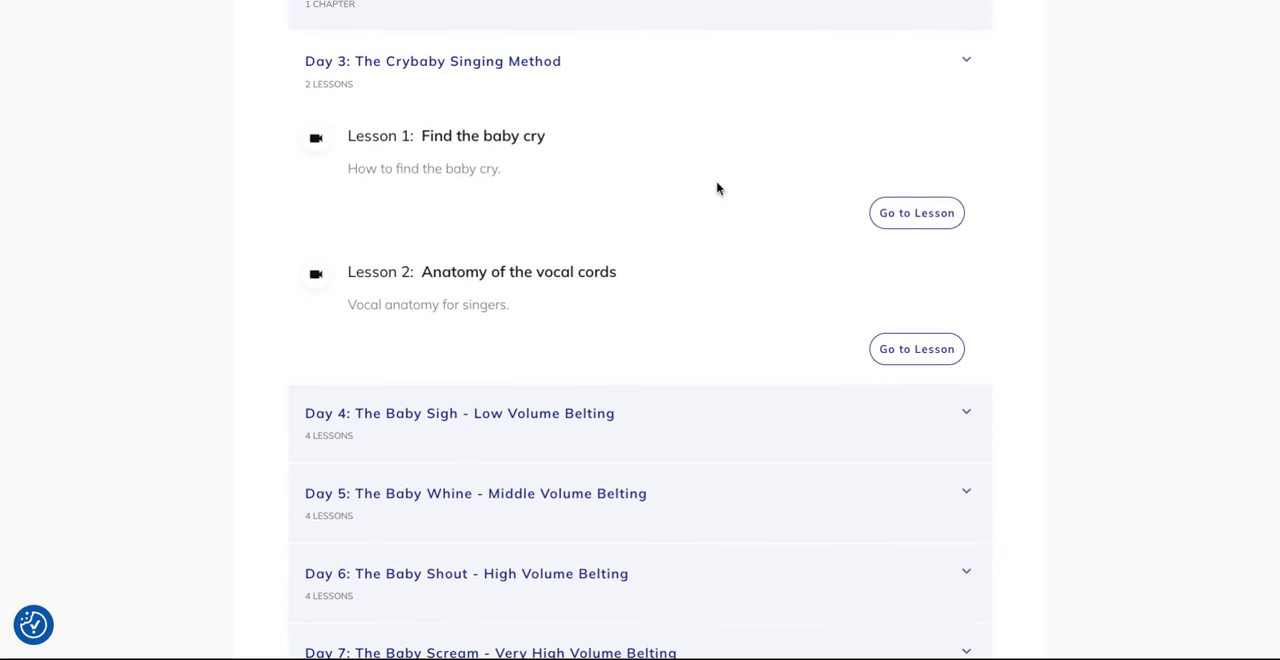
mouse_move(518, 320)
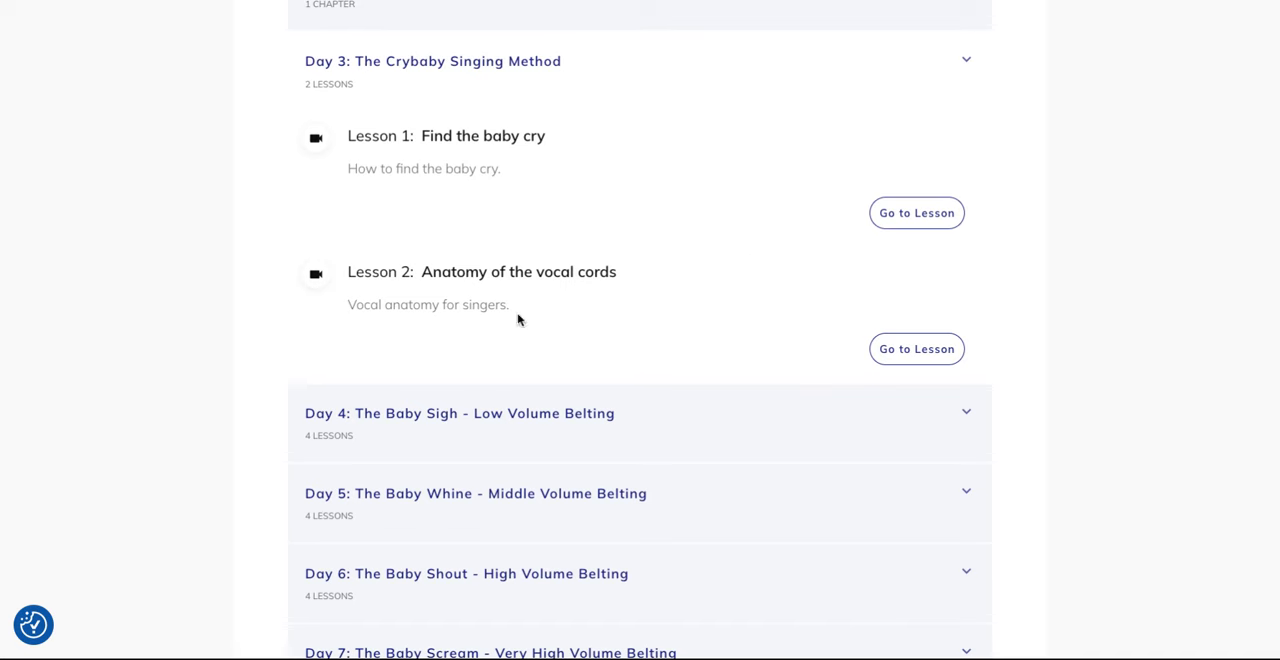
mouse_move(764, 296)
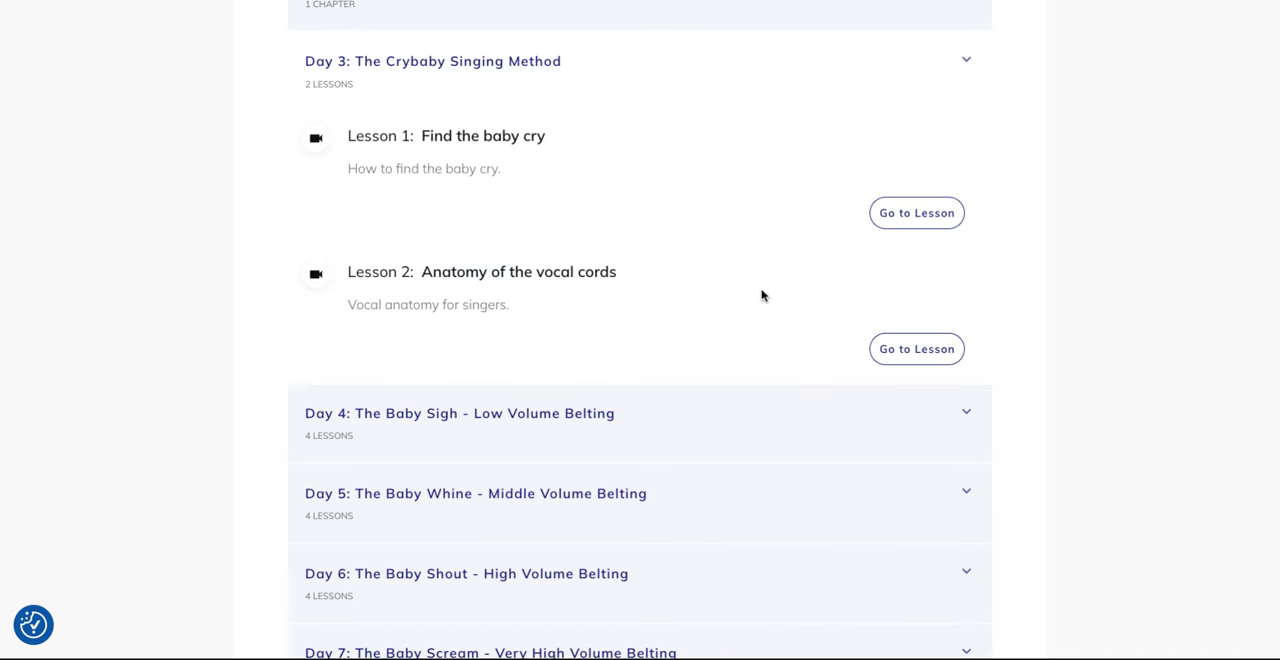
scroll(down, 3)
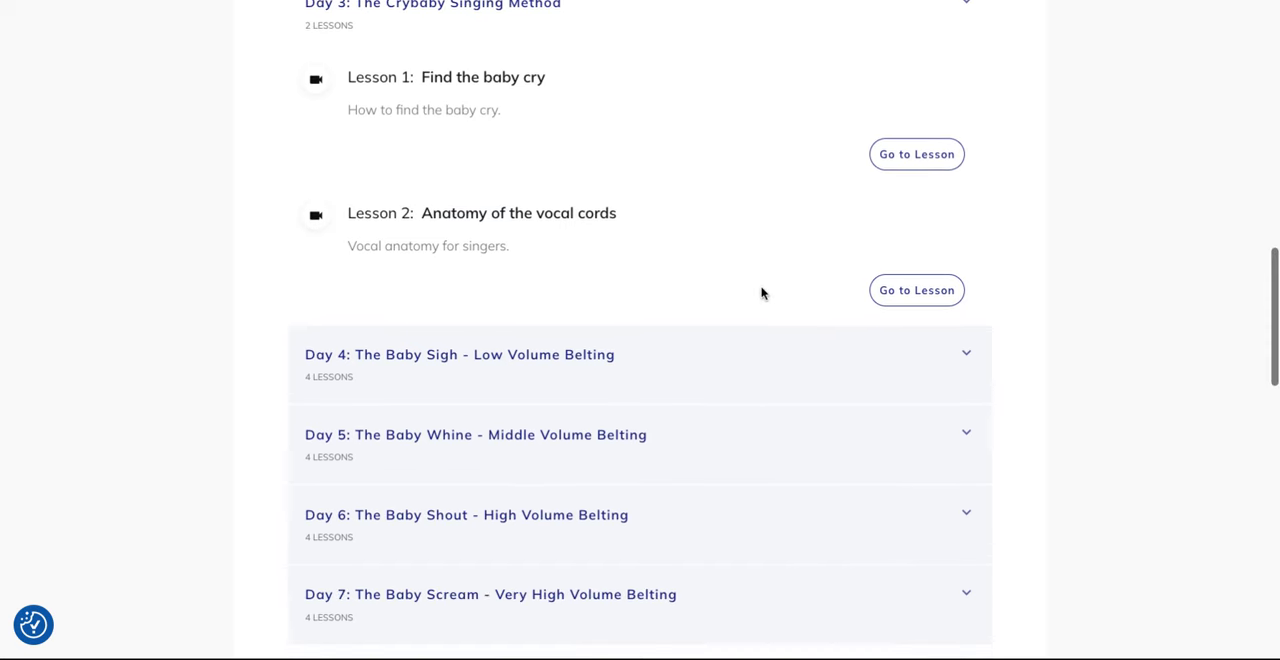
scroll(down, 3)
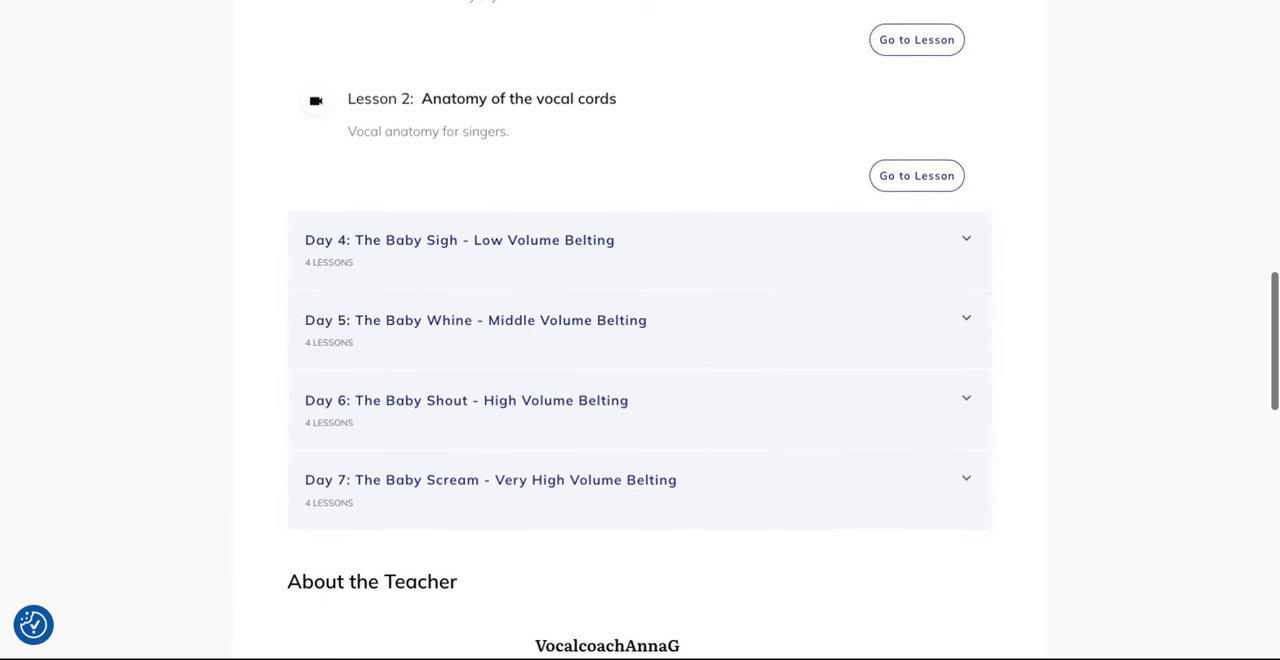
scroll(down, 3)
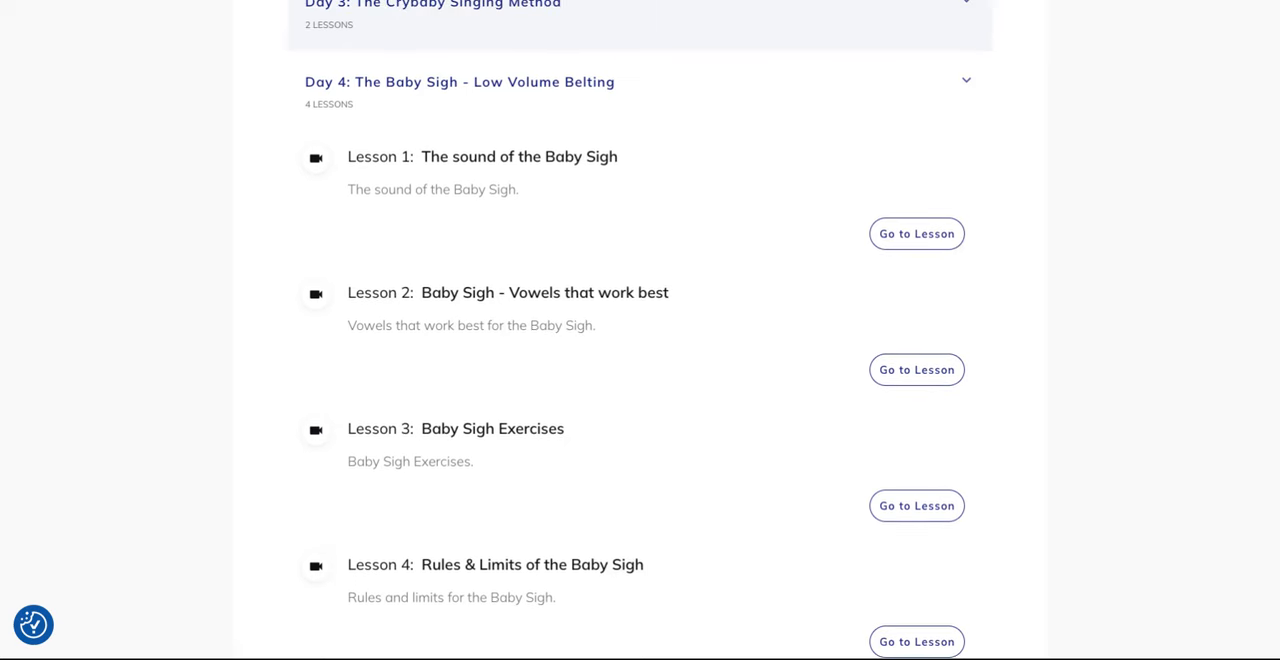
mouse_move(736, 216)
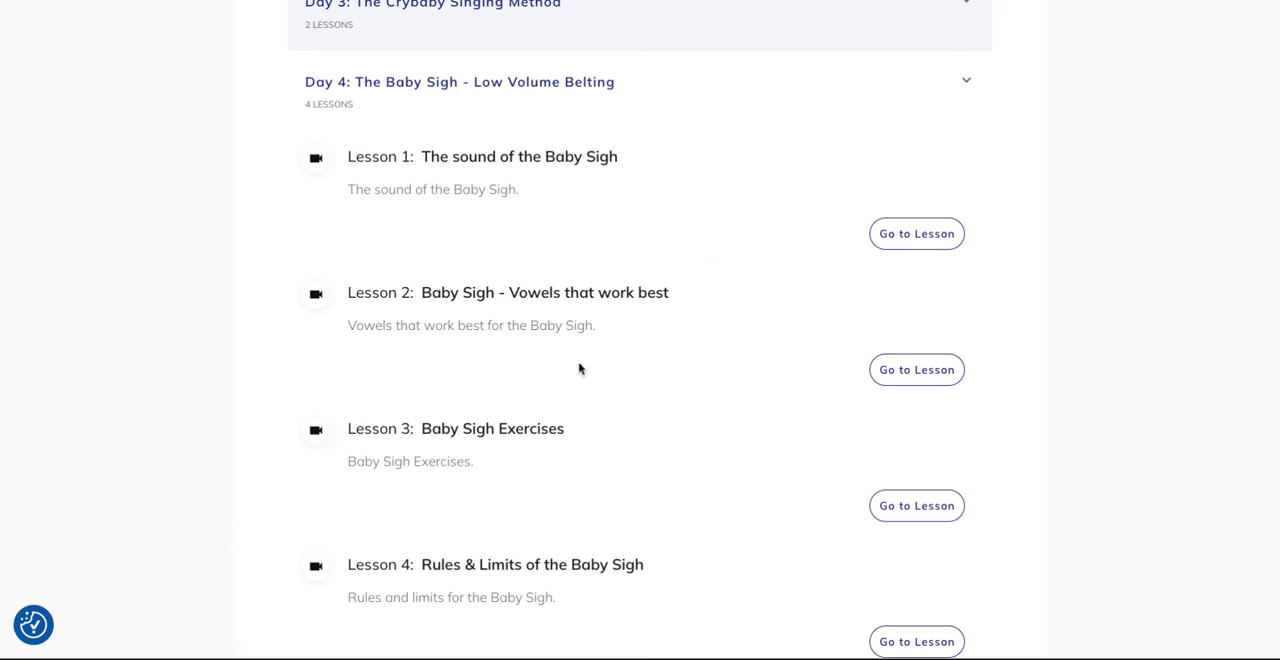
mouse_move(714, 366)
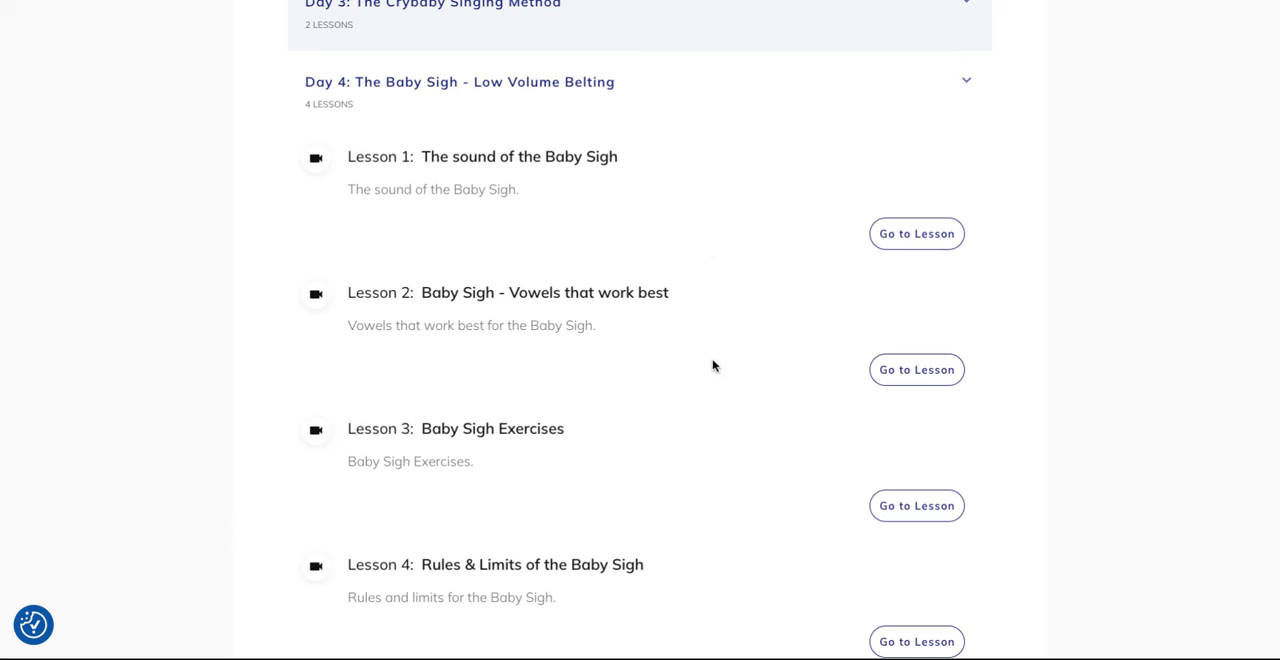
mouse_move(764, 344)
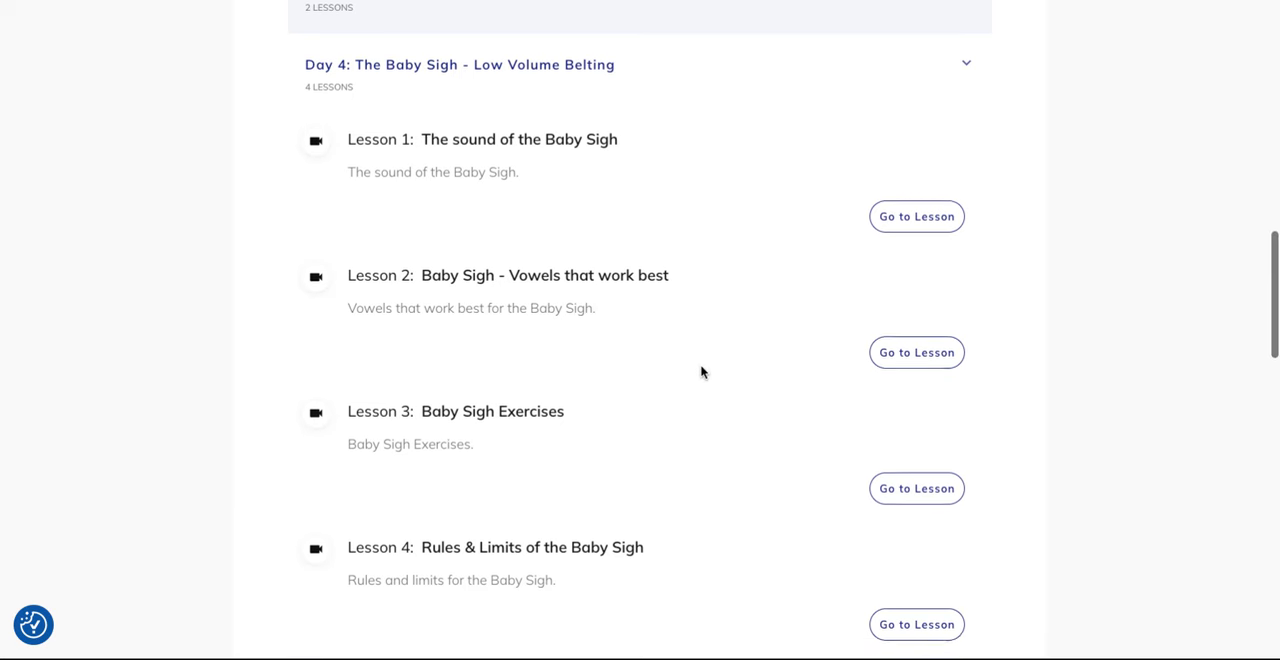
Scroll through Day 4's four Baby Sigh lessons down to the collapsed Days 5–7
scroll(down, 3)
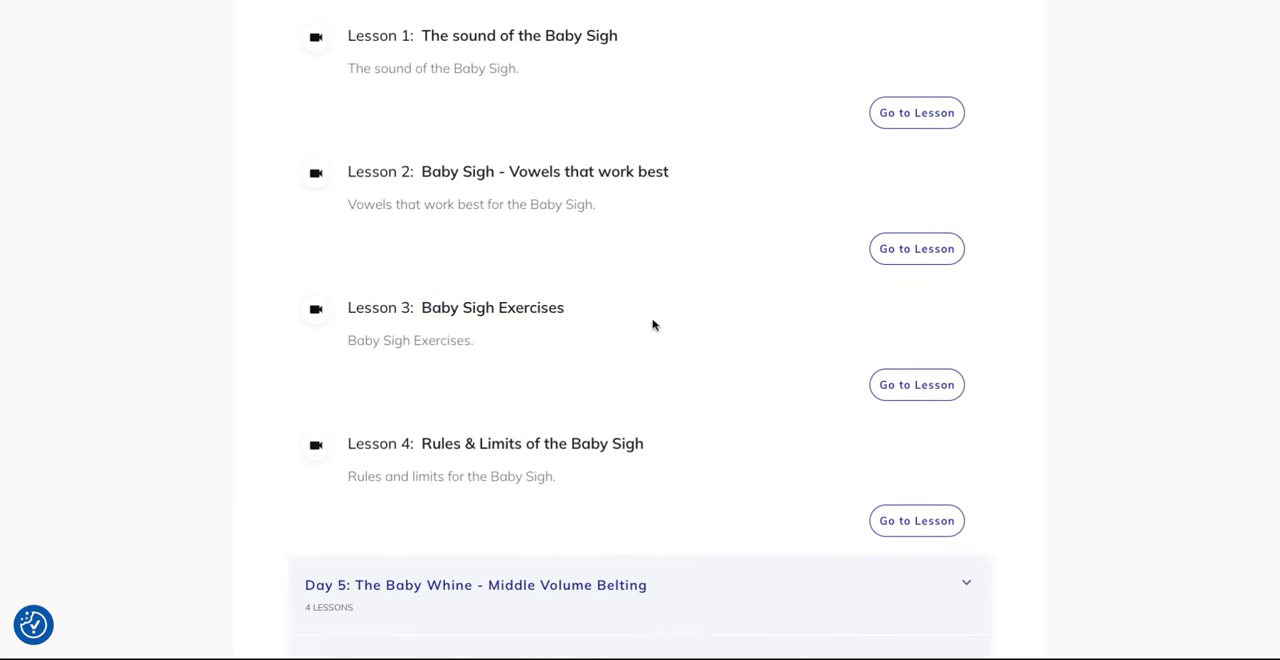
scroll(down, 3)
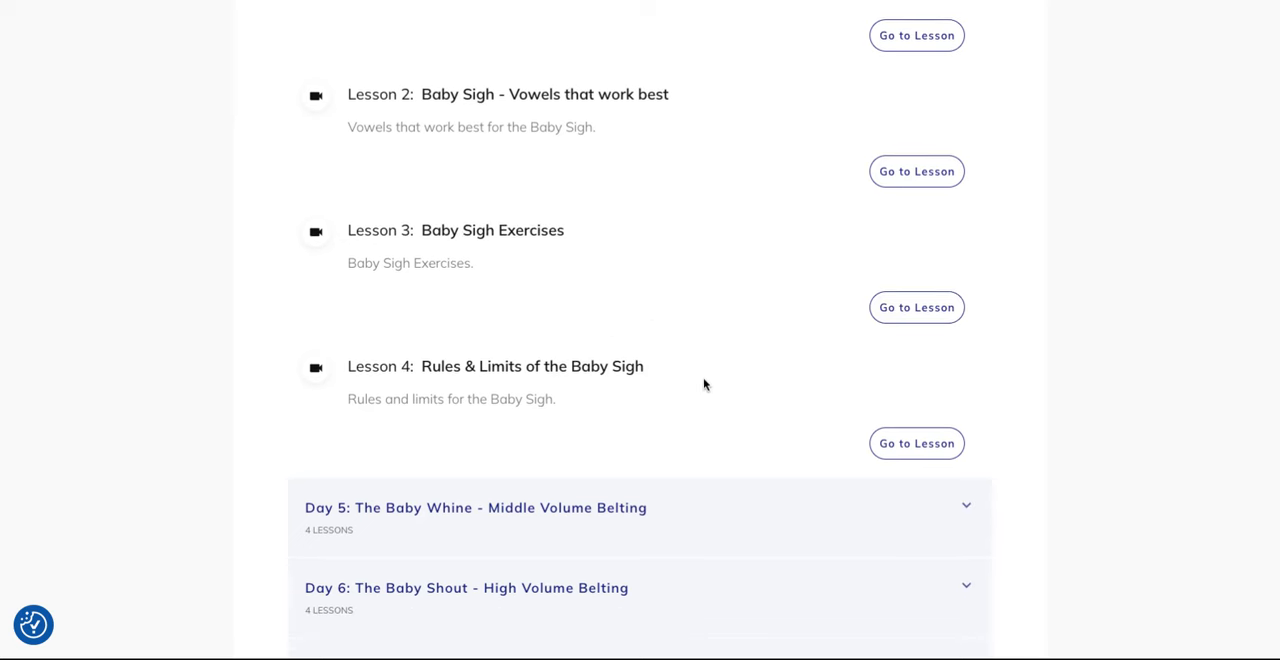
scroll(down, 3)
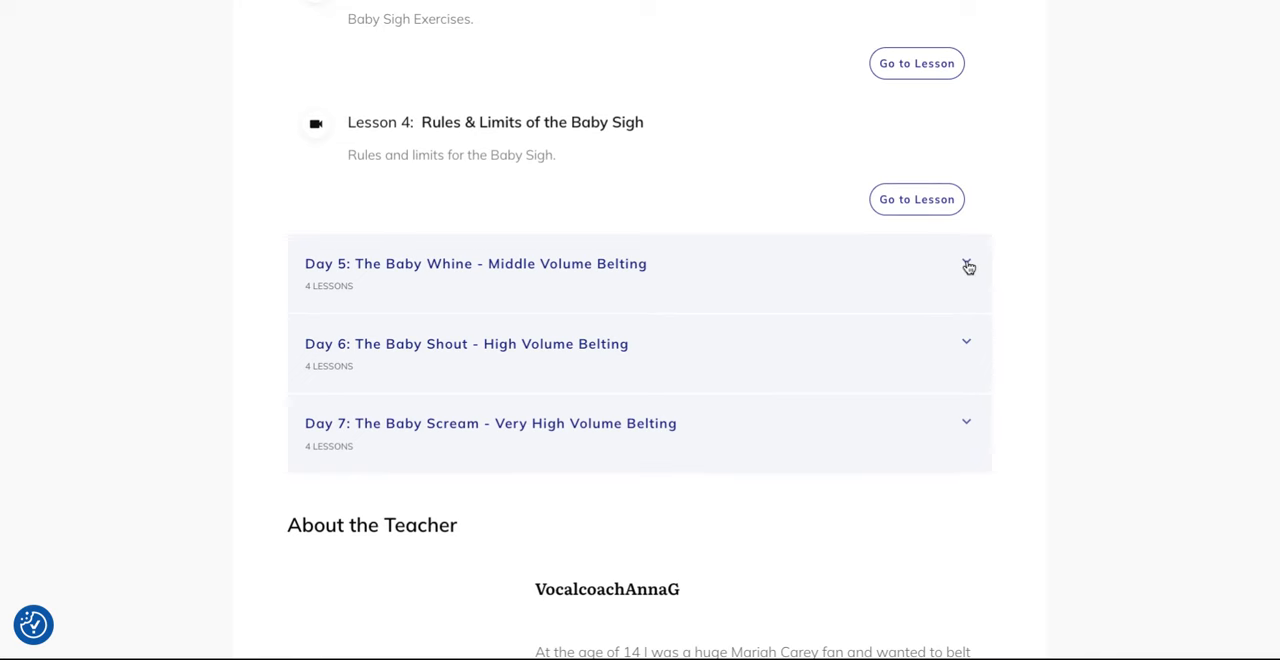
Expand Day 5: The Baby Whine and scroll through its four lessons toward Day 6
click(476, 264)
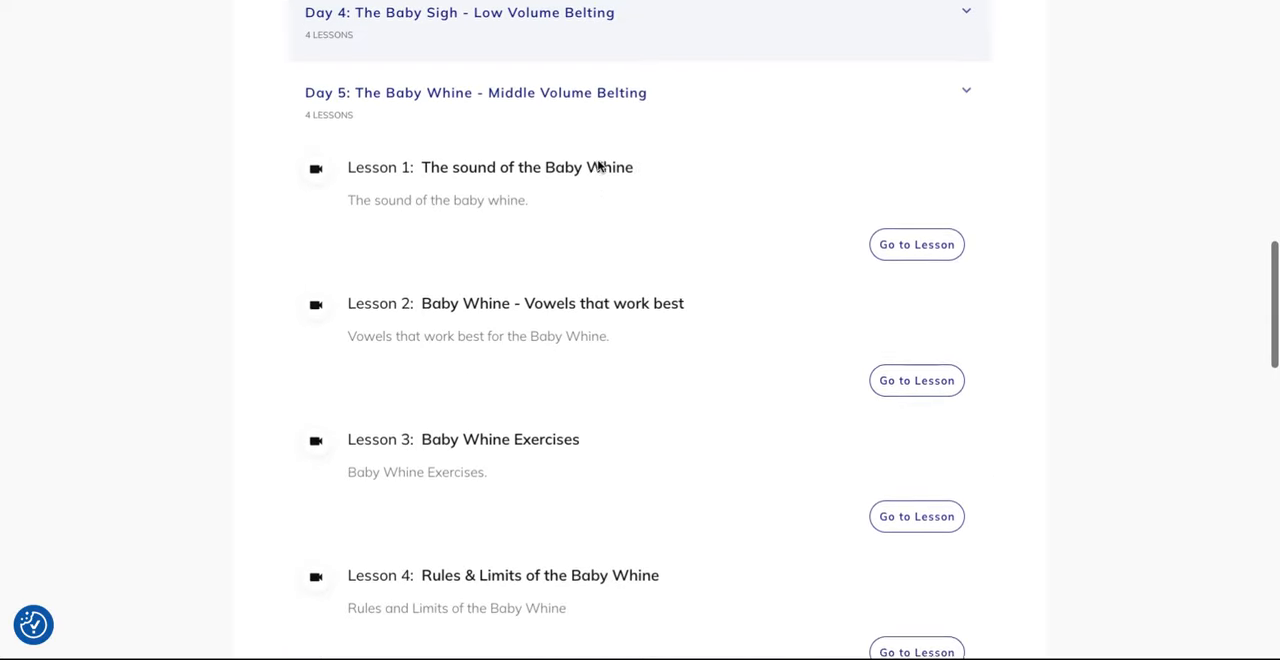
scroll(down, 3)
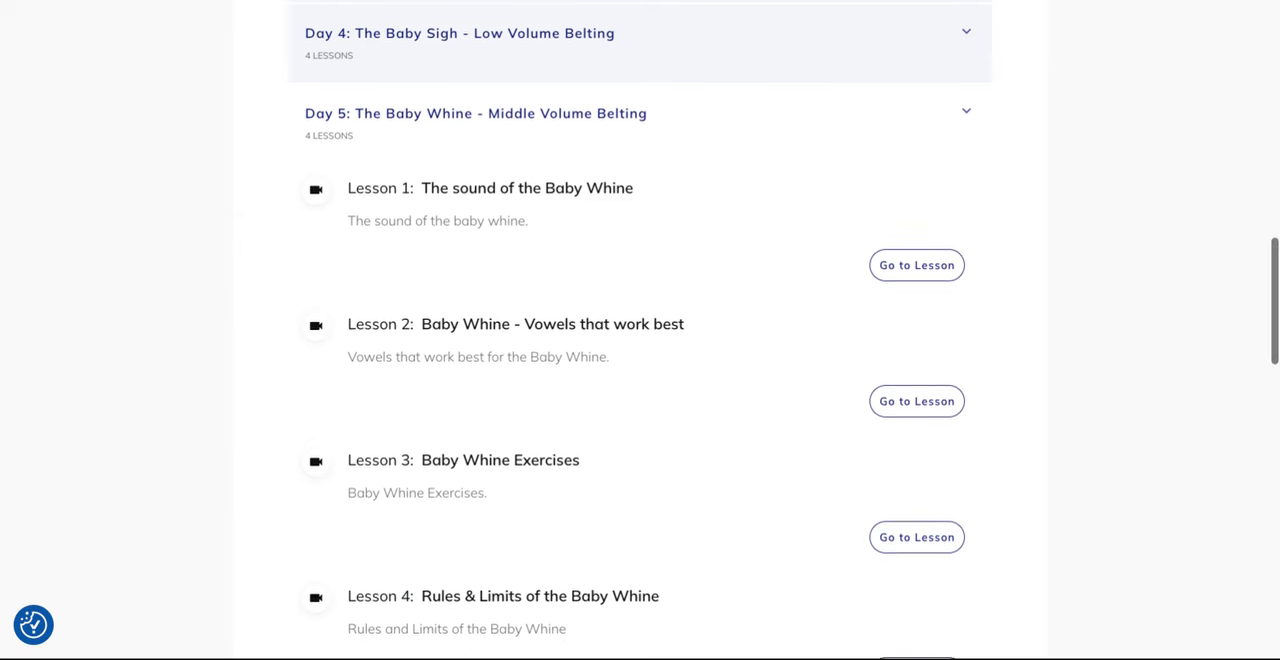
scroll(down, 3)
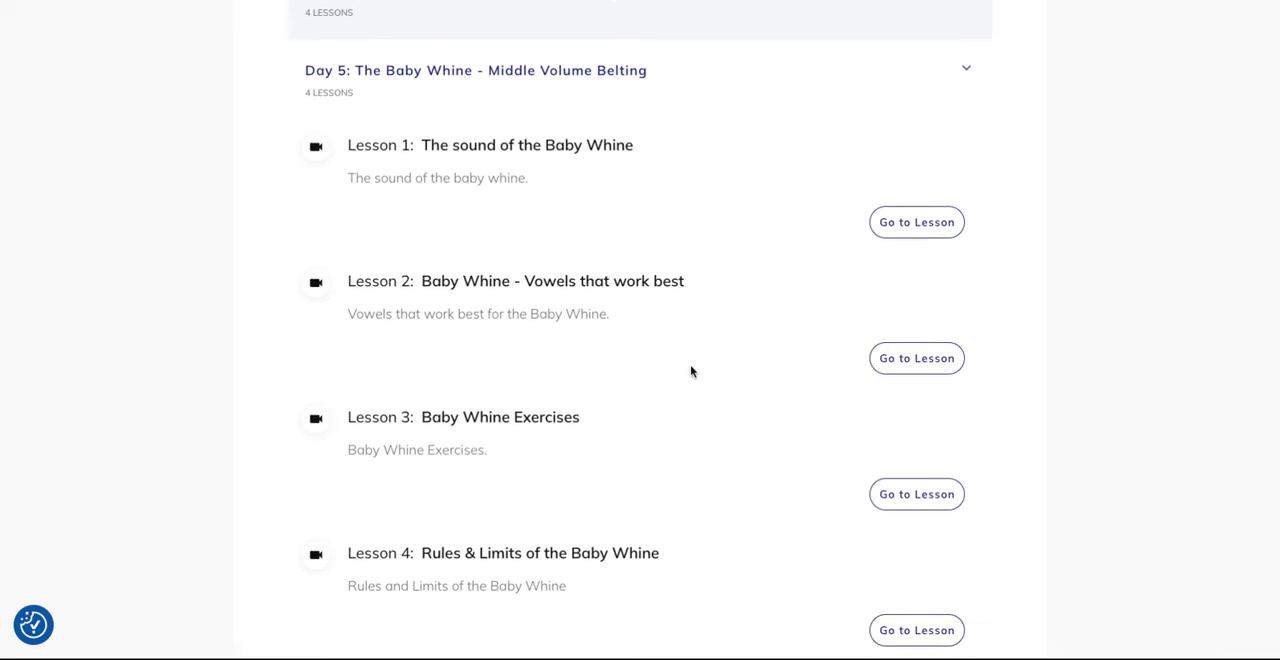
mouse_move(644, 222)
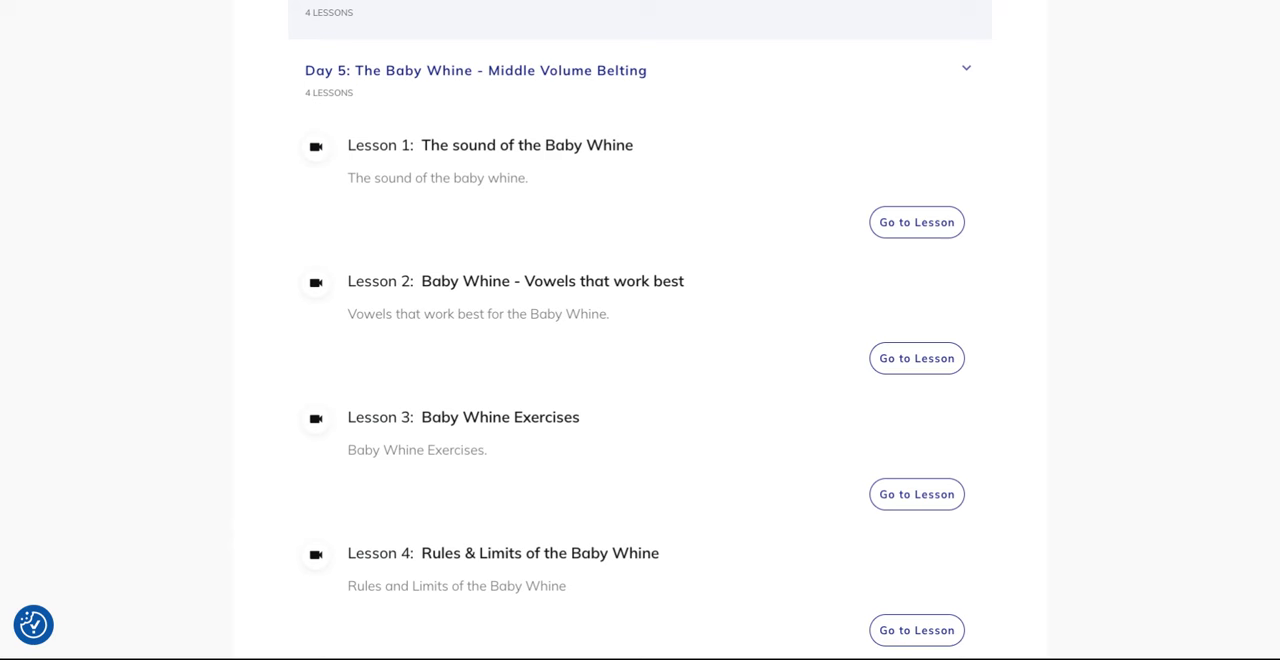
mouse_move(710, 216)
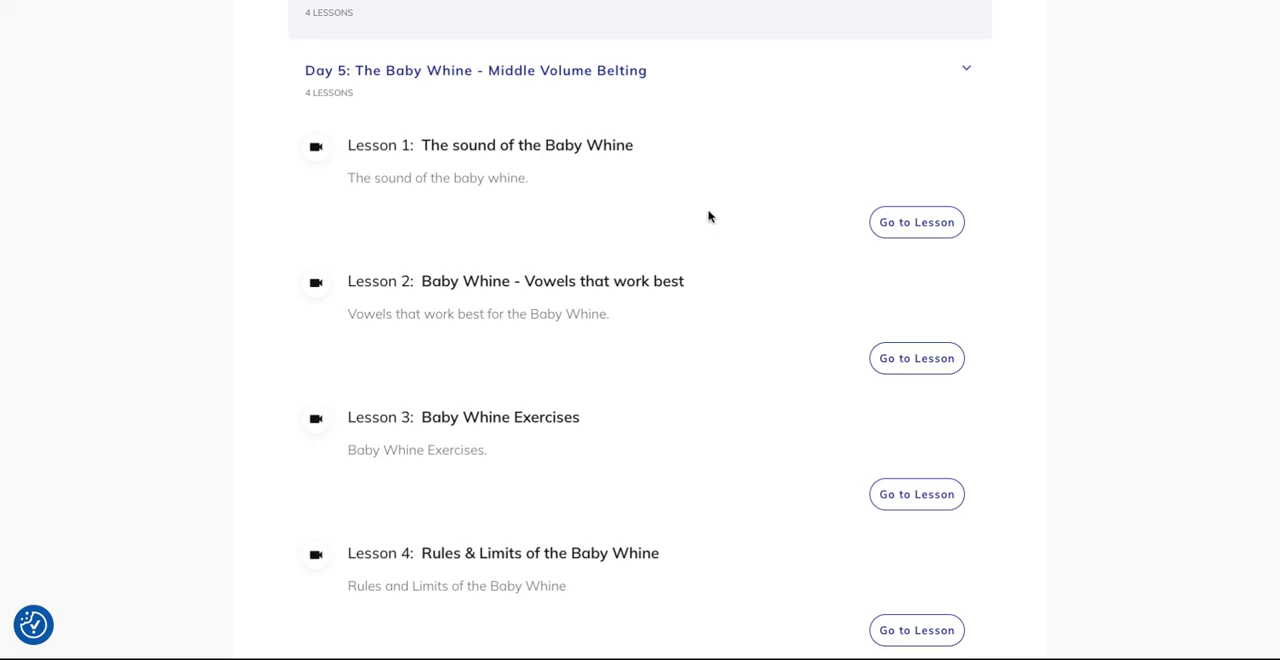
scroll(down, 3)
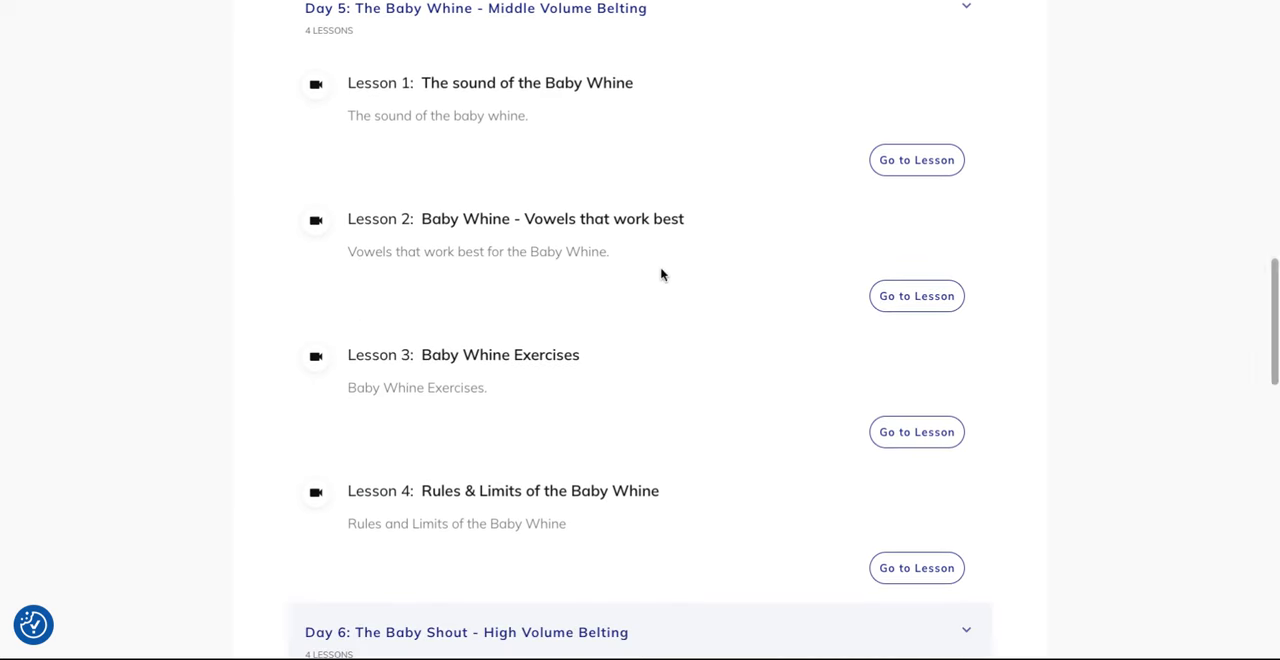
mouse_move(556, 488)
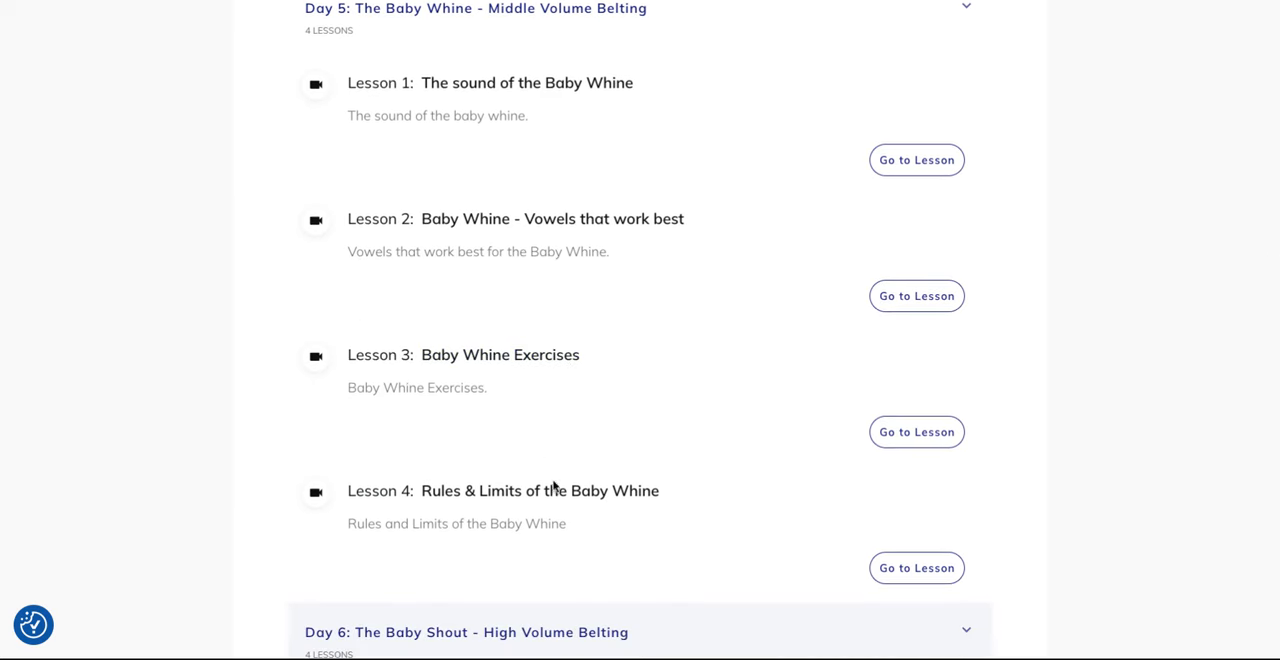
Scroll through Day 6's four Baby Shout lessons down to the collapsed Day 7
scroll(down, 3)
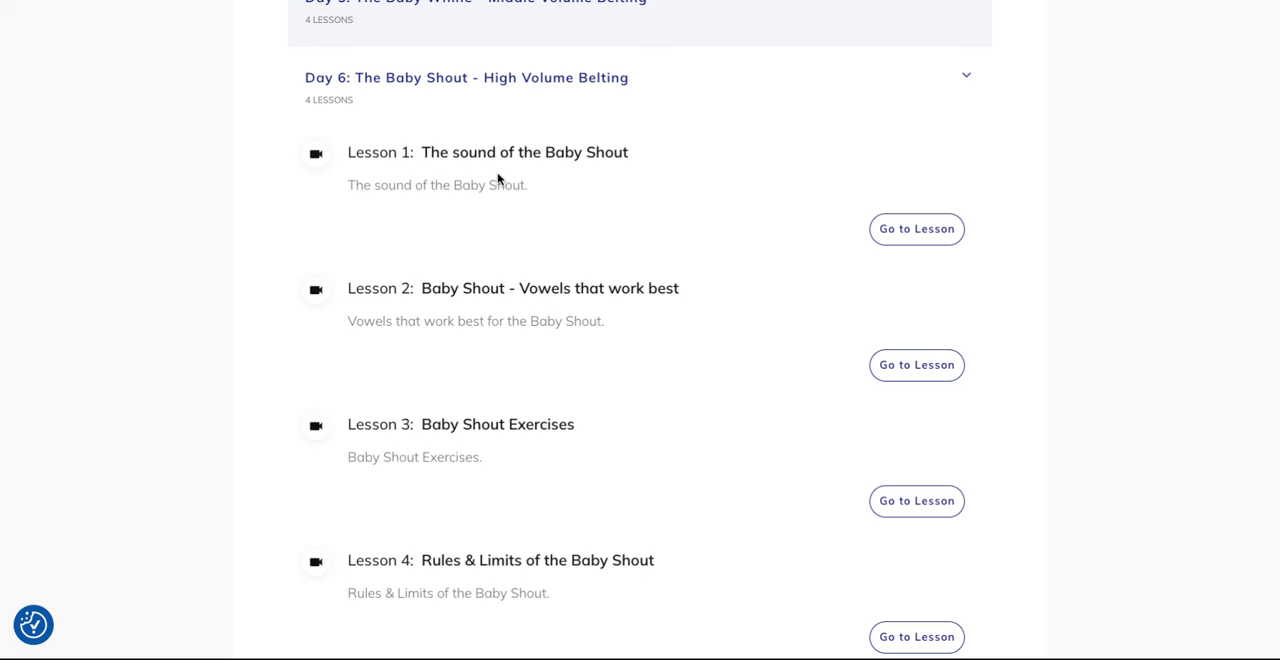
mouse_move(574, 264)
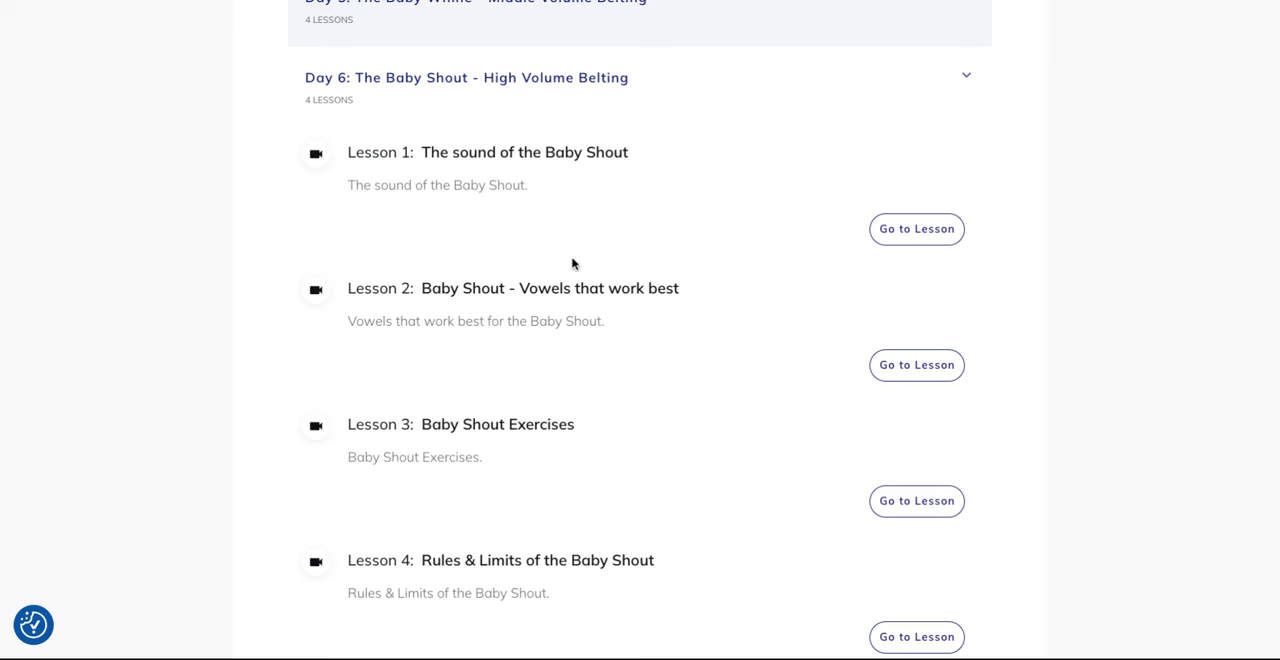
scroll(down, 3)
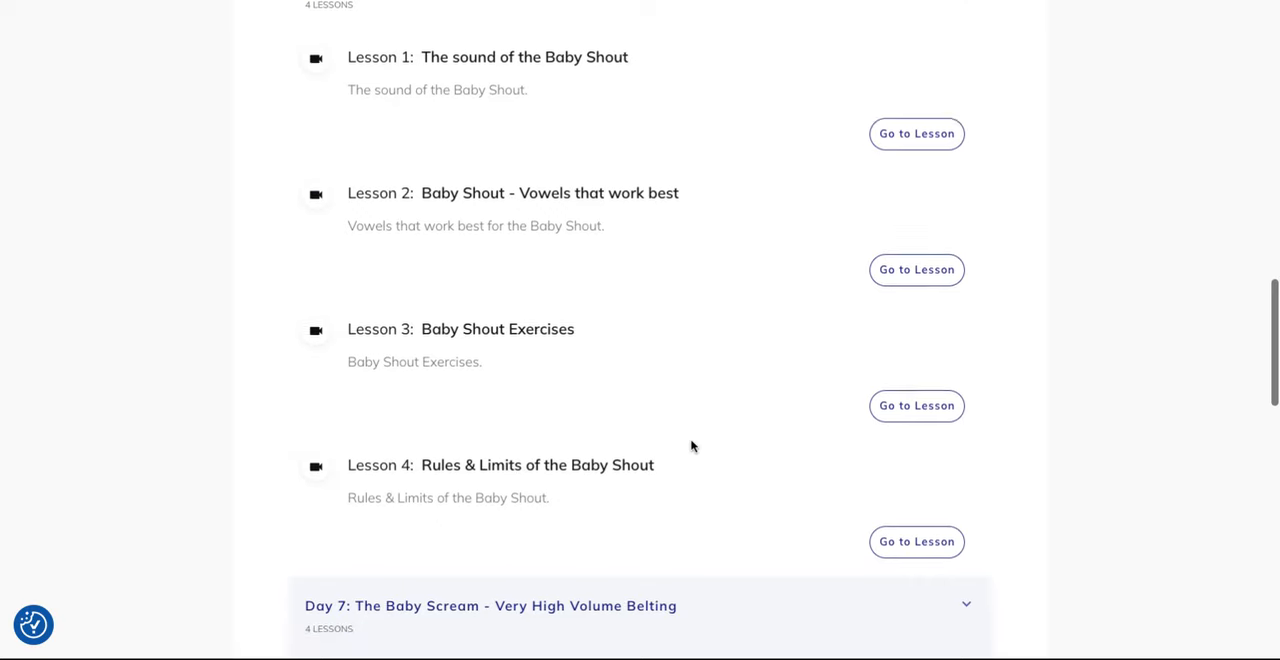
Scroll to Day 7's Baby Scream lessons and go to Lesson 1: The sound of the Baby Scream
scroll(down, 3)
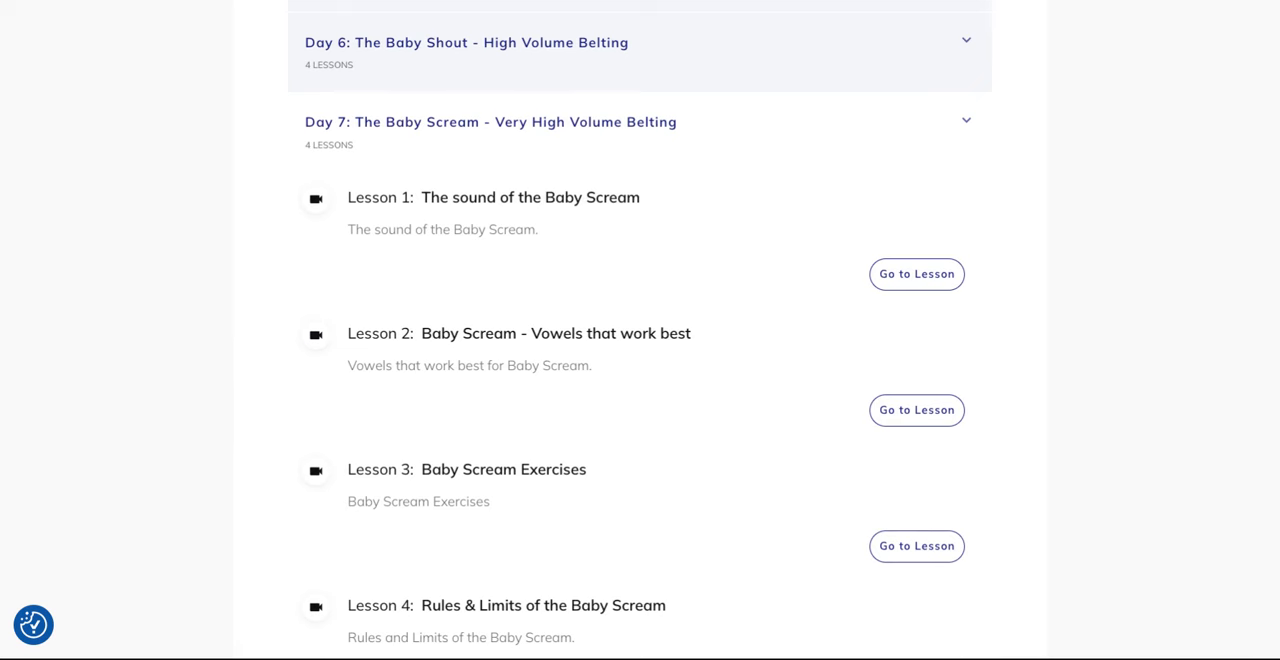
mouse_move(576, 232)
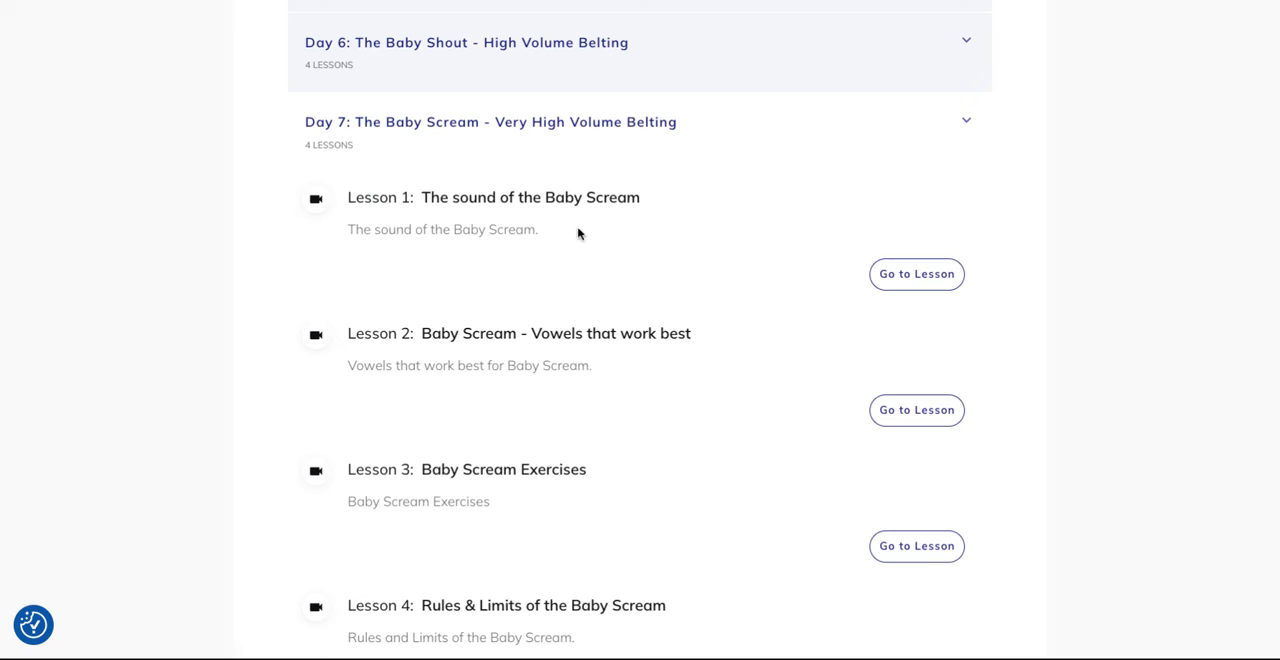
scroll(down, 3)
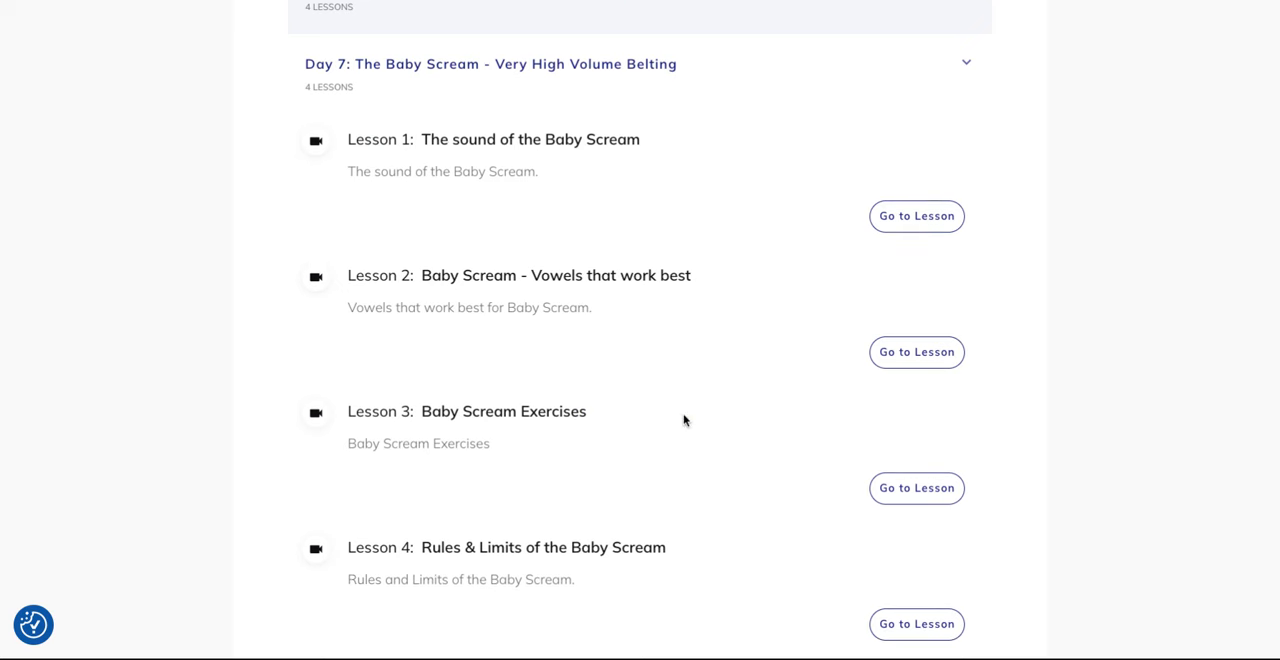
scroll(down, 3)
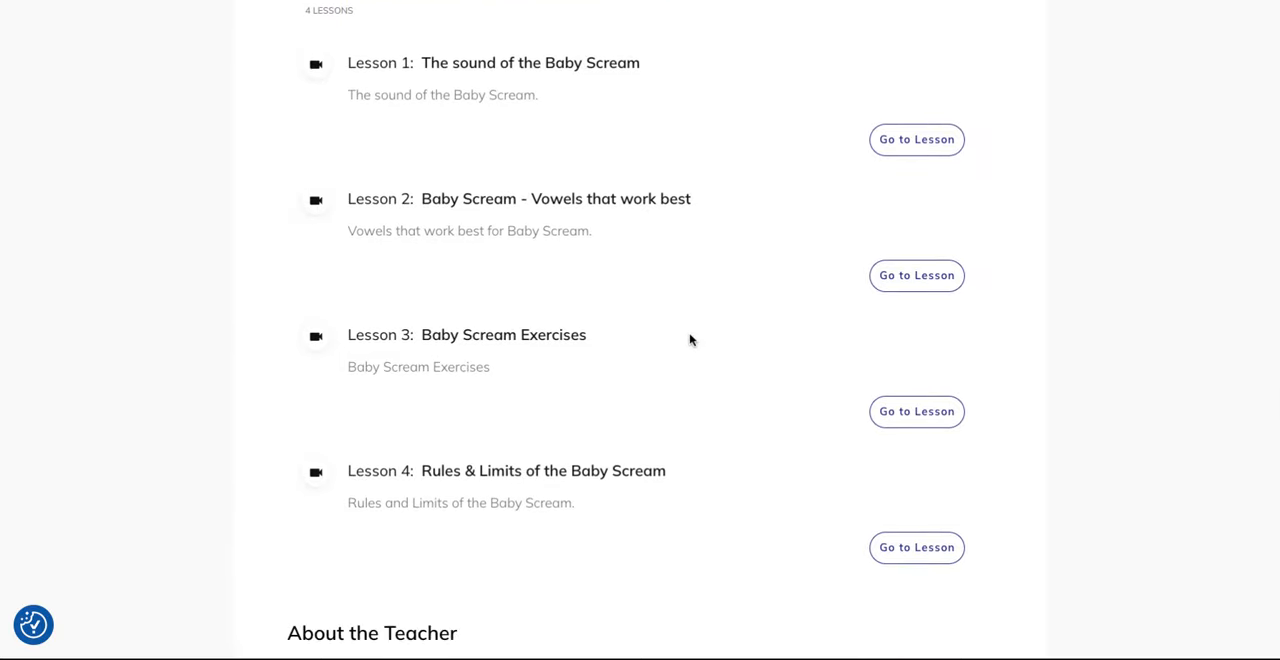
scroll(down, 3)
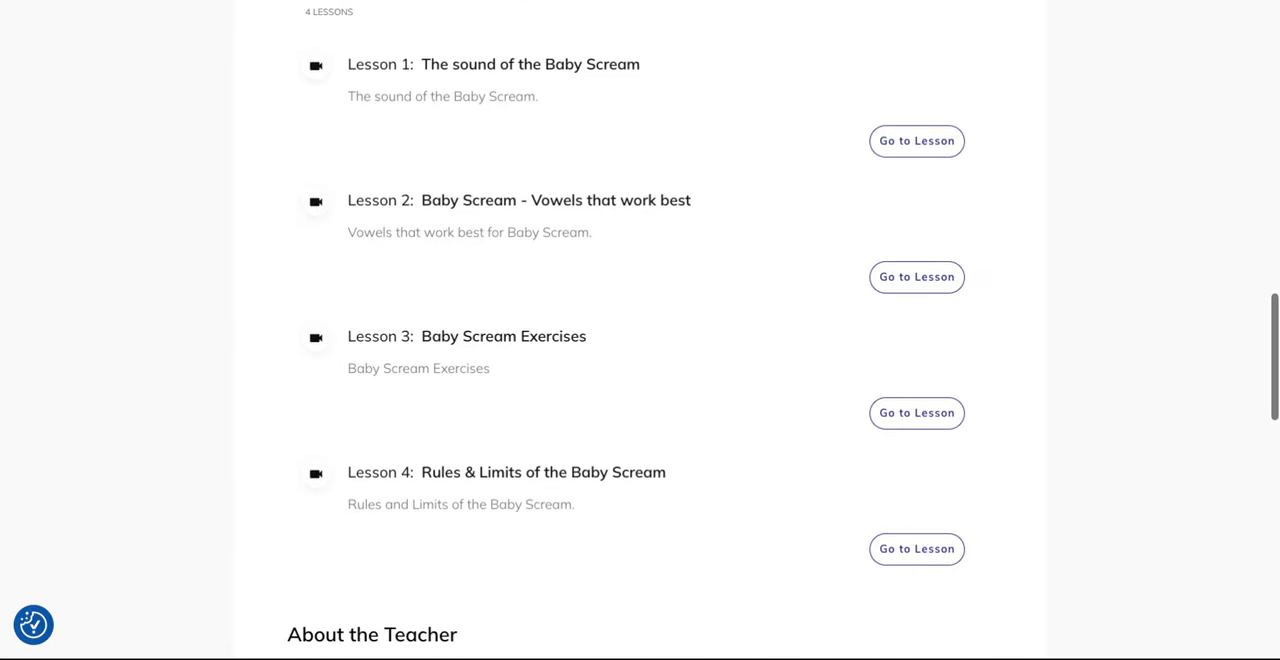
mouse_move(668, 516)
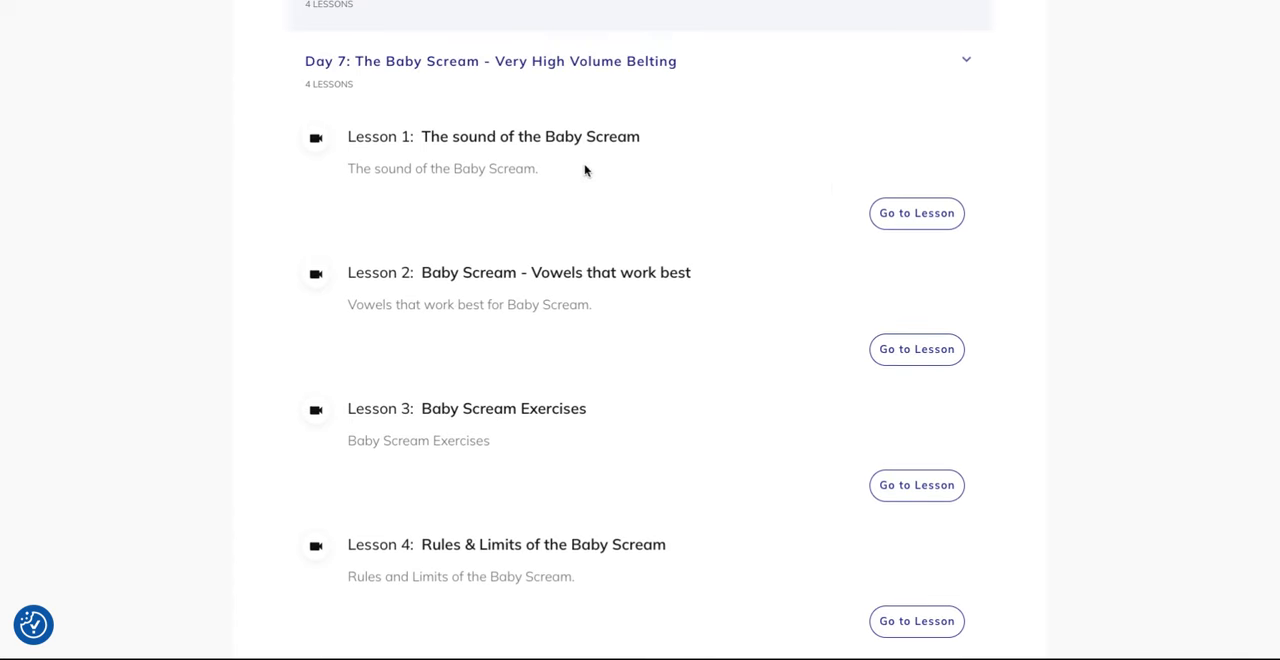
mouse_move(700, 148)
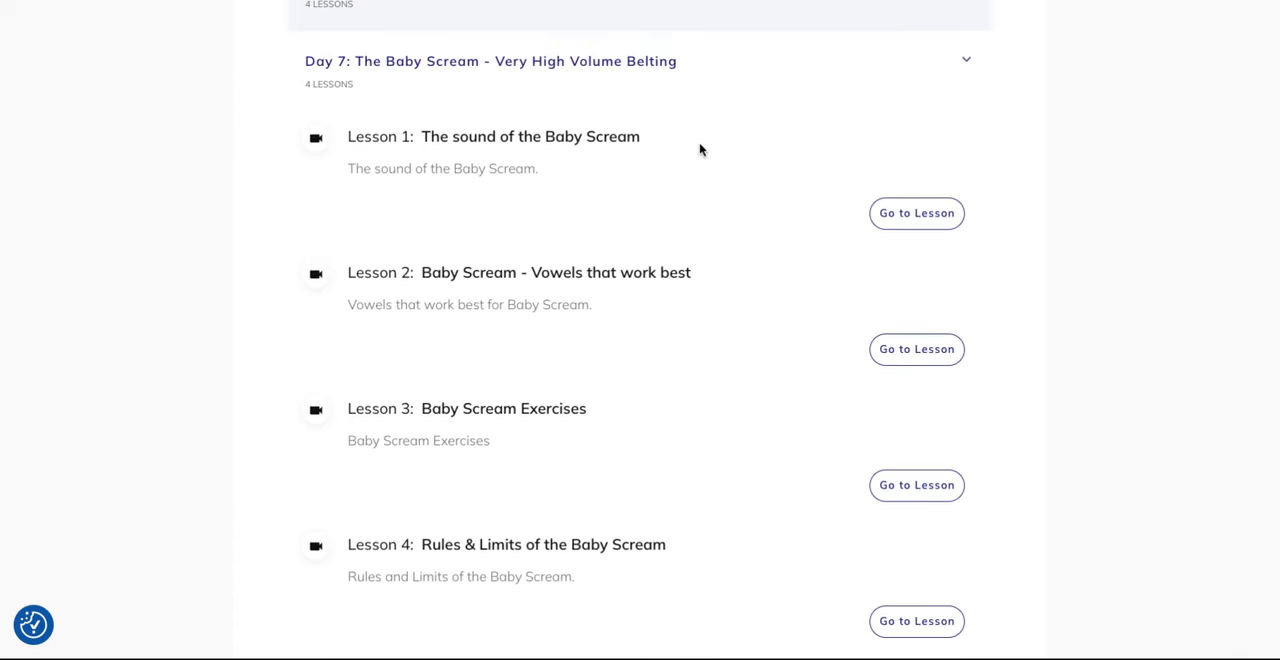
mouse_move(560, 166)
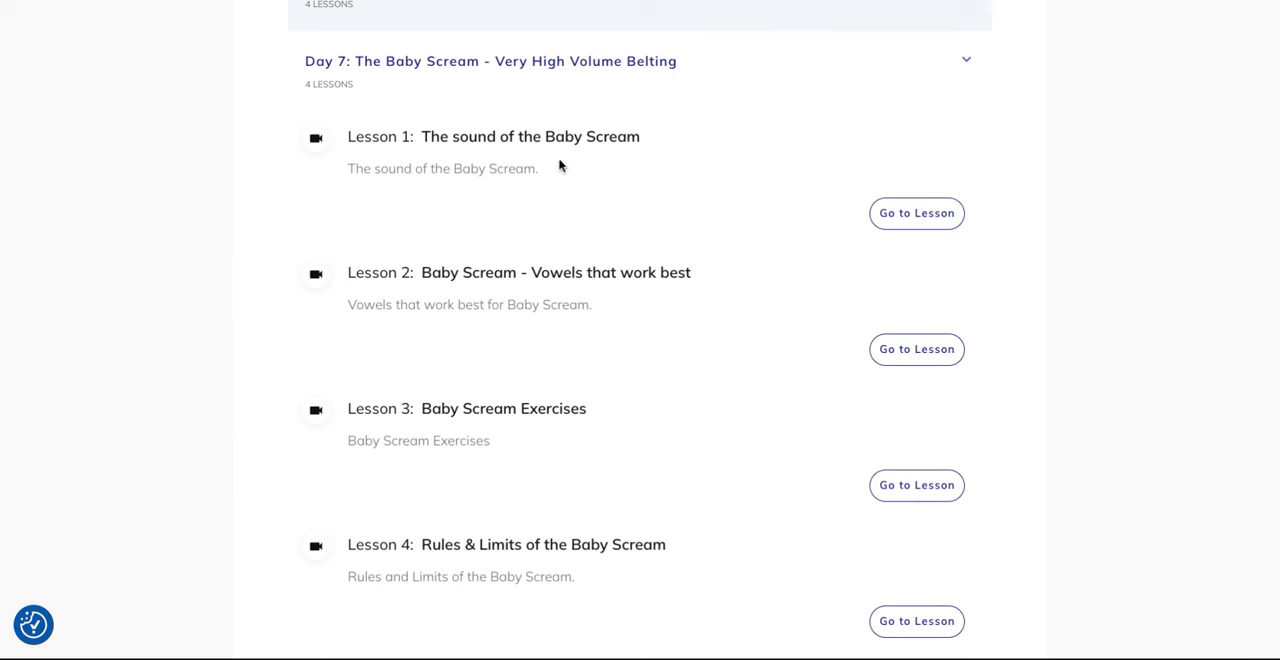
mouse_move(916, 212)
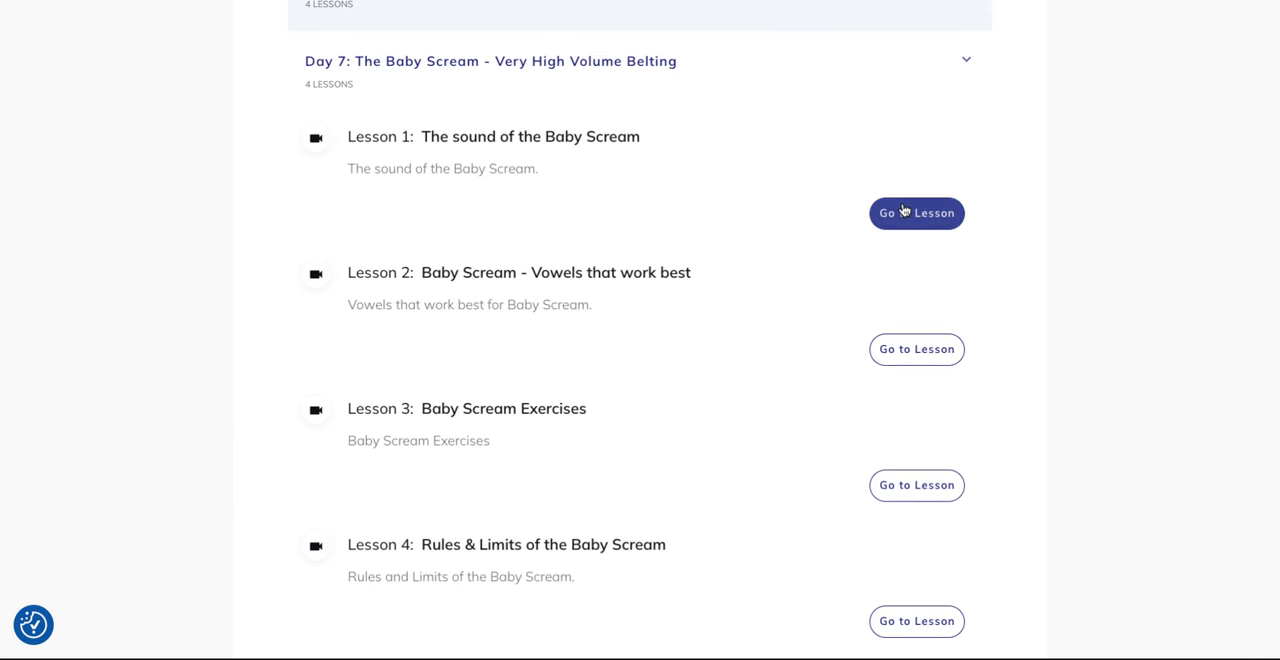
click(916, 214)
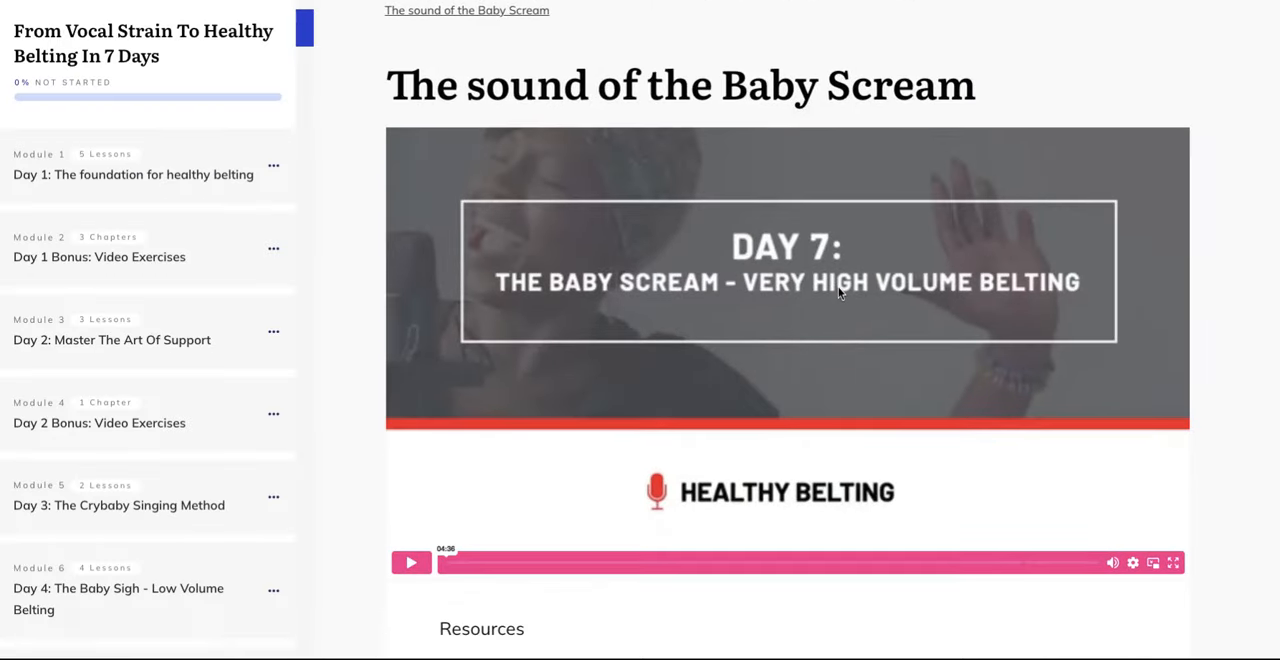
Scroll past the lesson video to the Resources section with the text version and first song examples
scroll(down, 3)
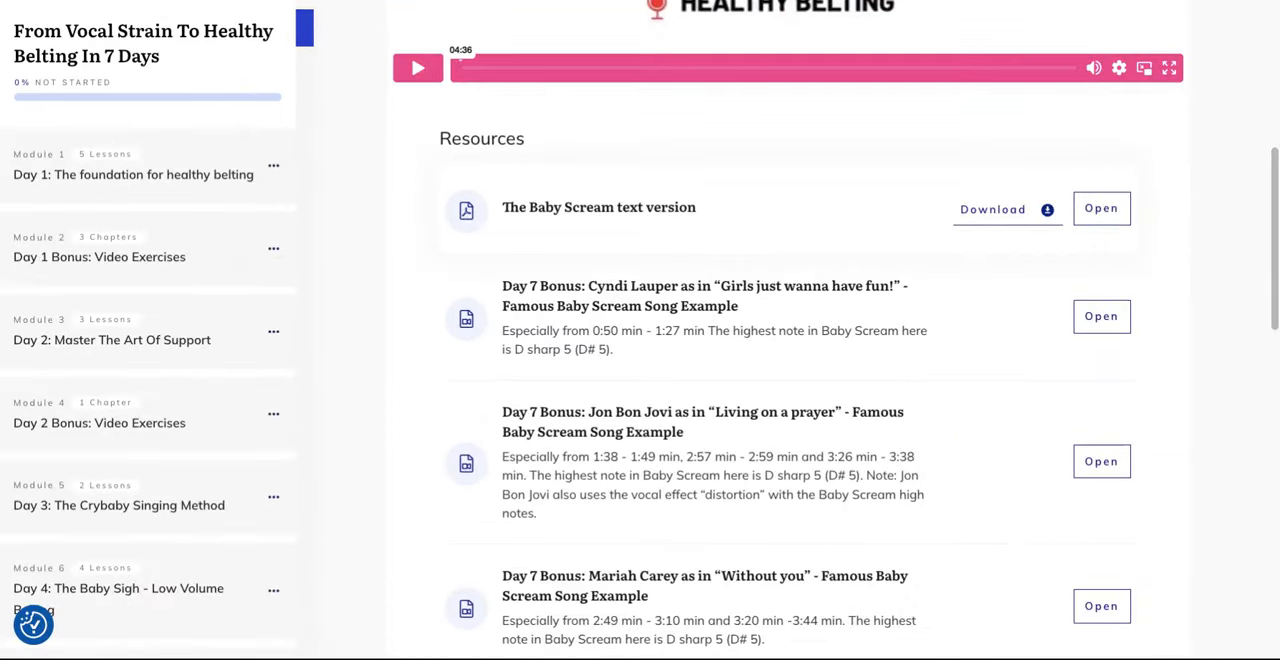
scroll(down, 3)
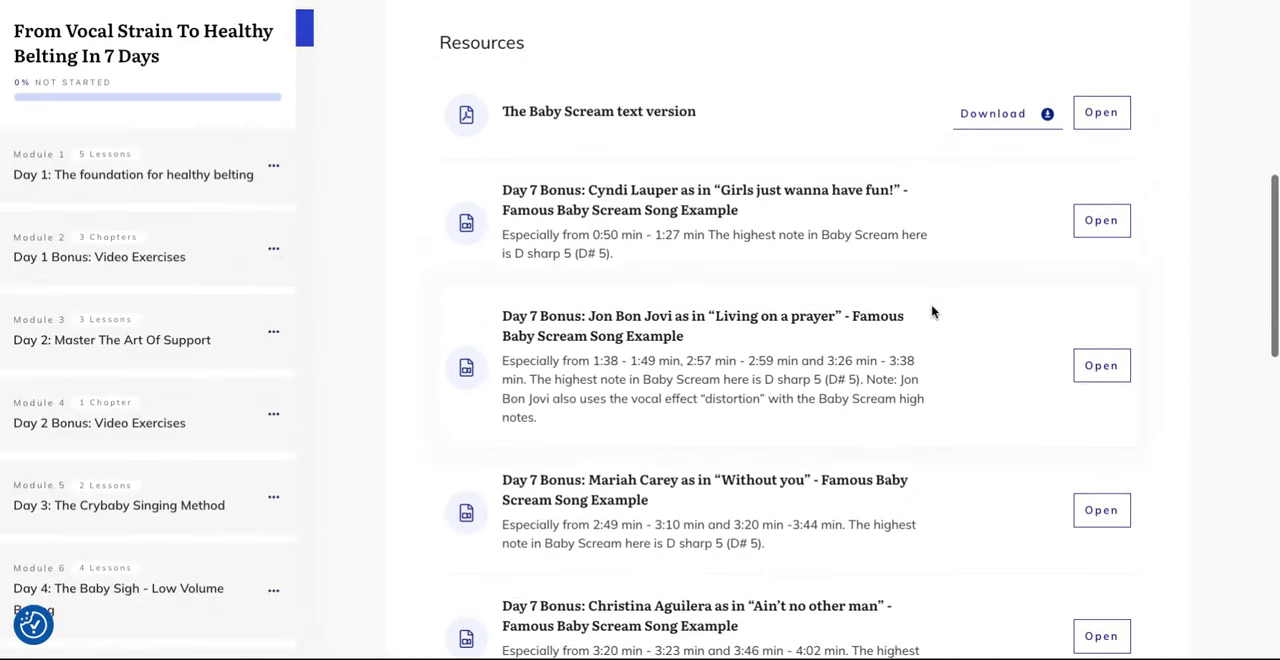
mouse_move(738, 196)
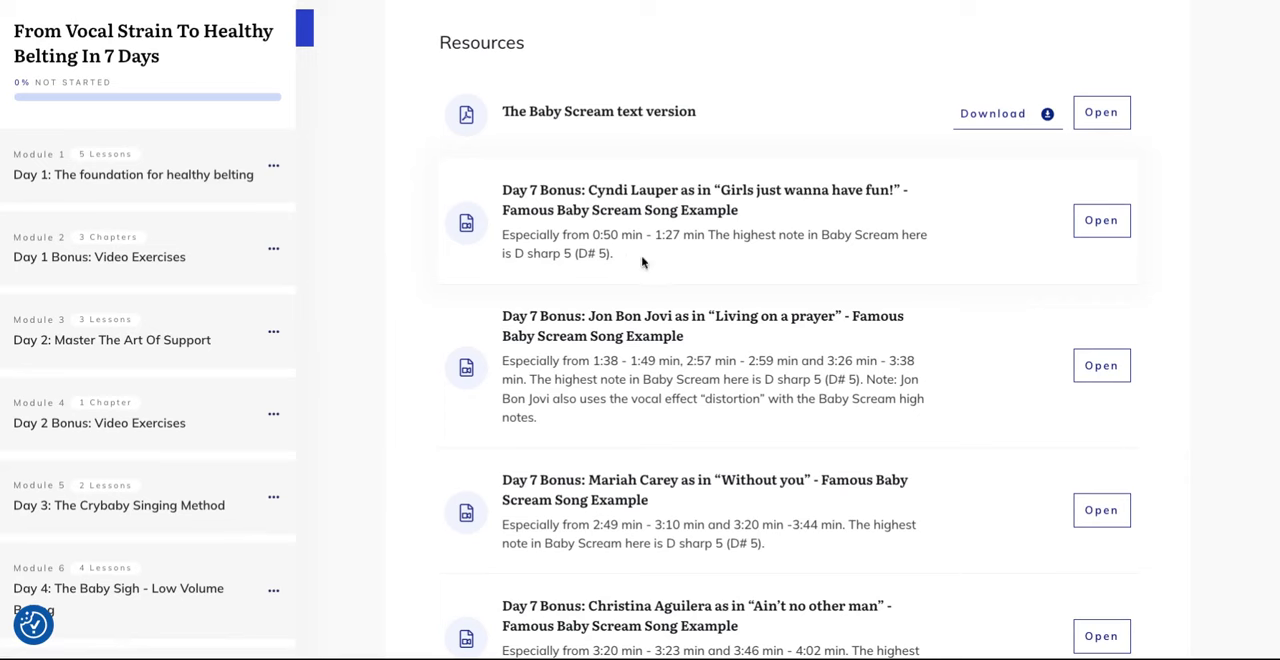
mouse_move(636, 254)
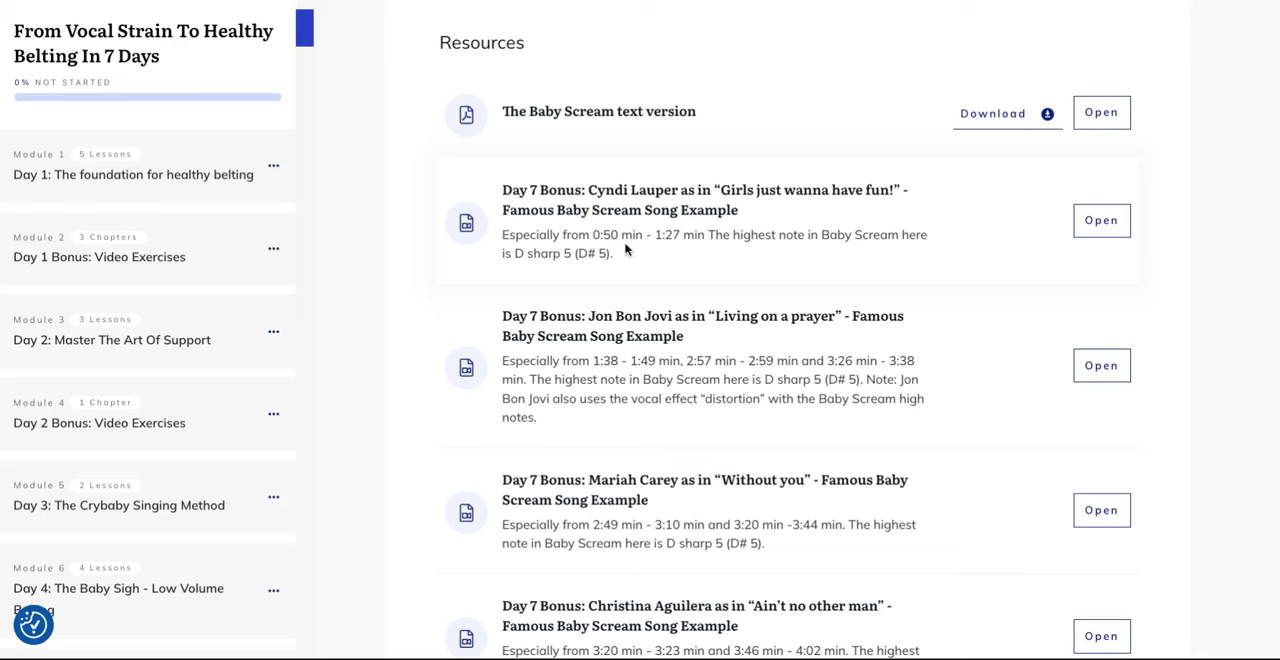
mouse_move(626, 250)
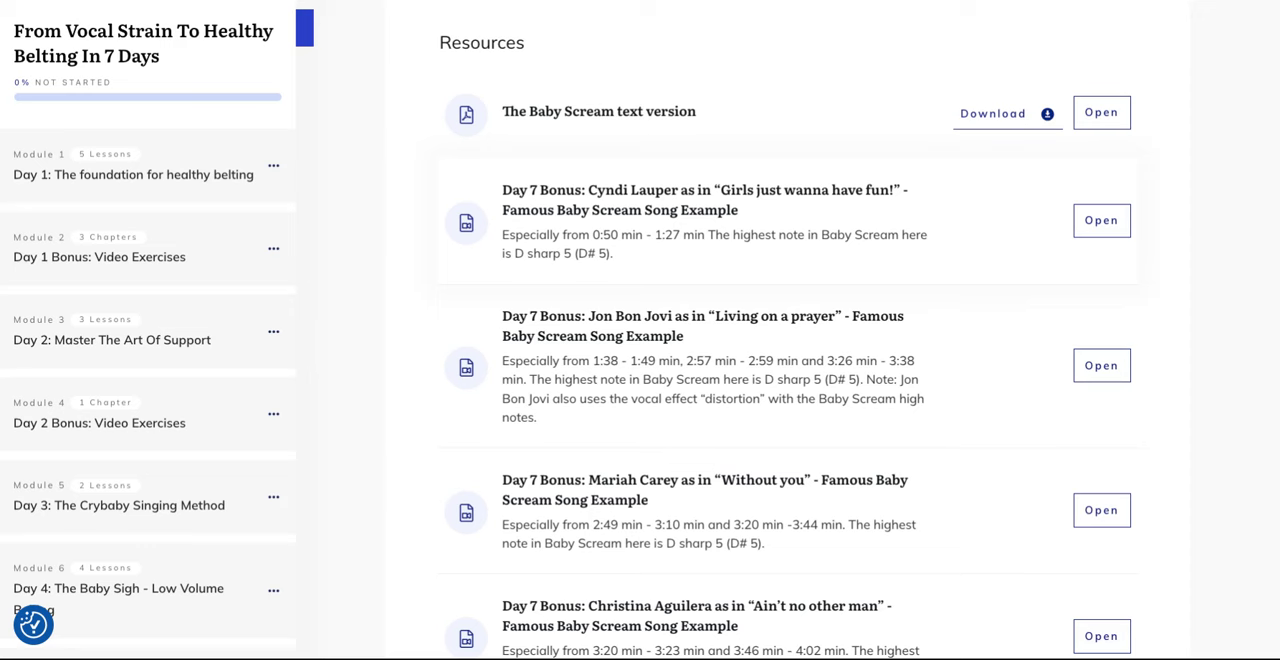
mouse_move(512, 258)
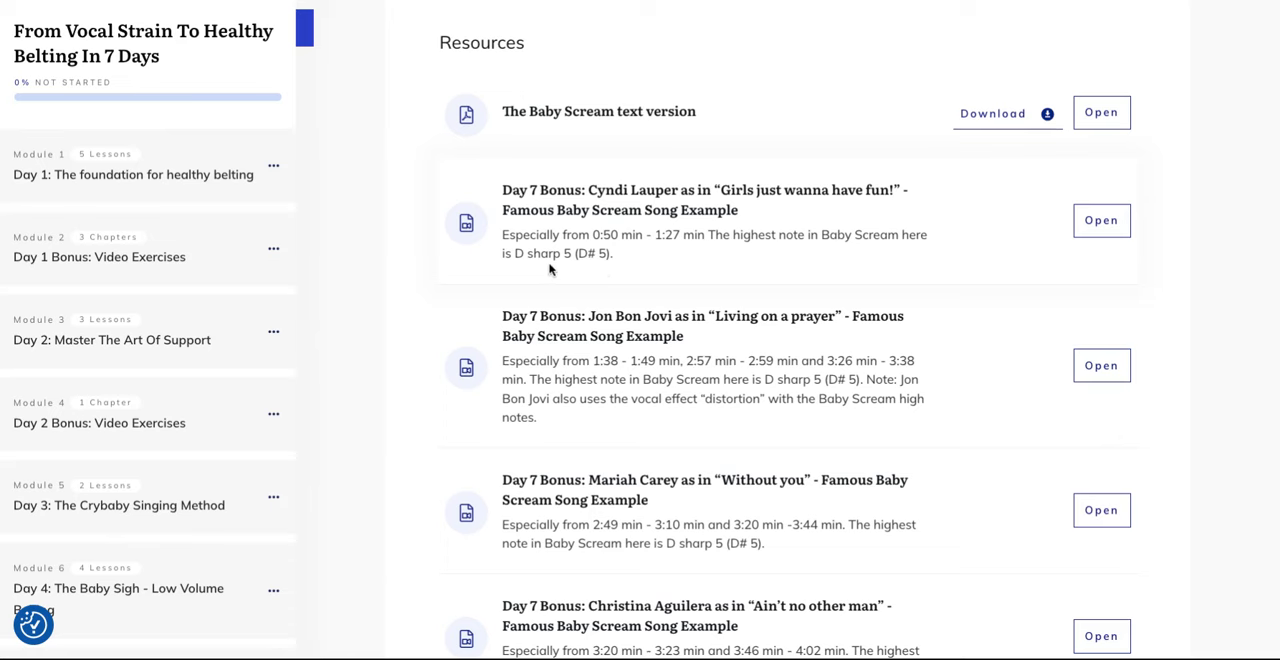
mouse_move(564, 270)
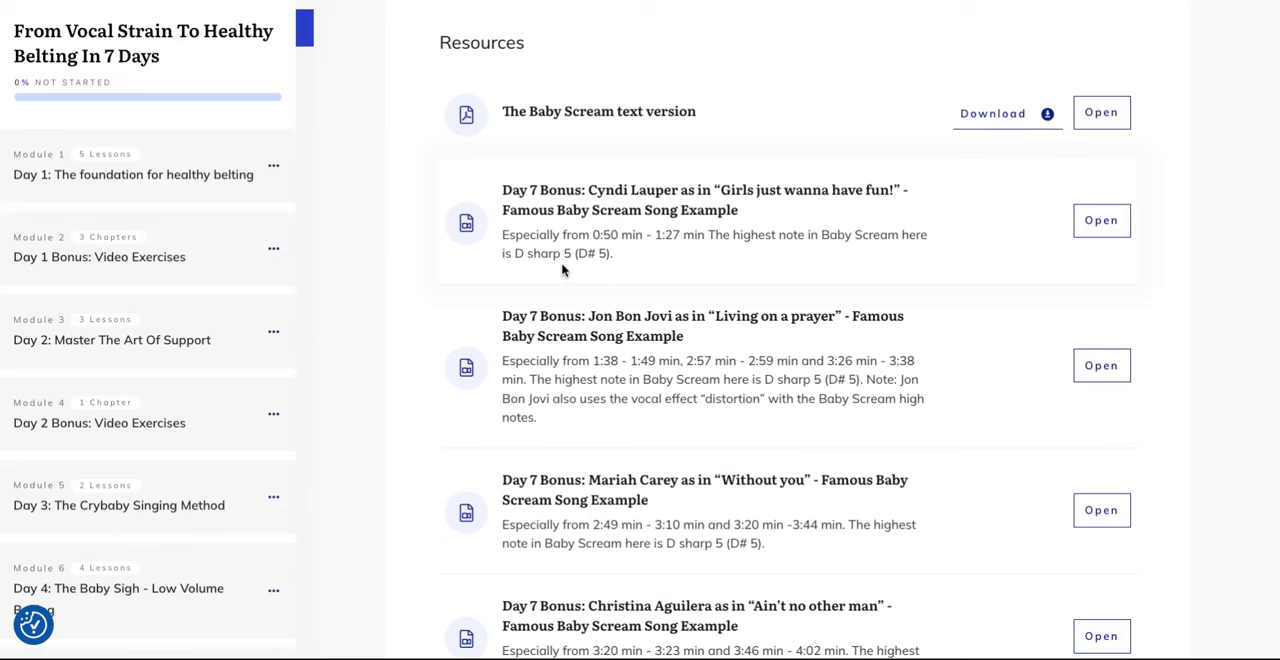
Scroll through the remaining song examples to Beyonce's Listen and the Baby Scream Exercise I audio
scroll(down, 3)
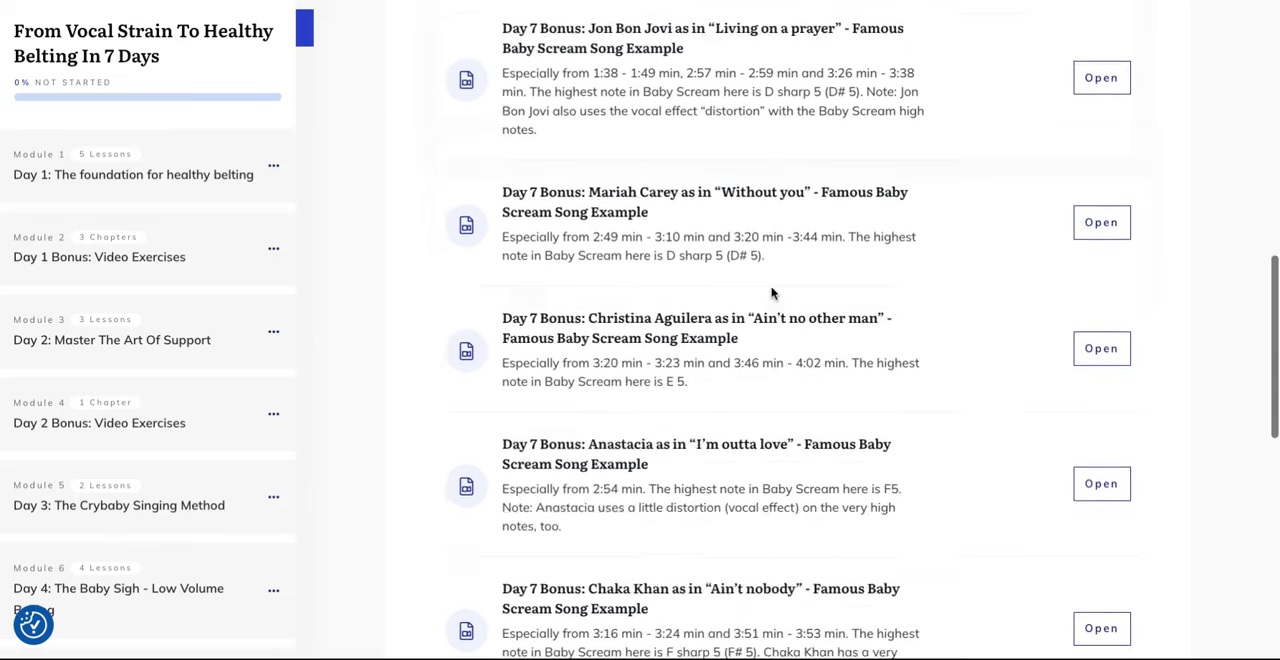
scroll(down, 3)
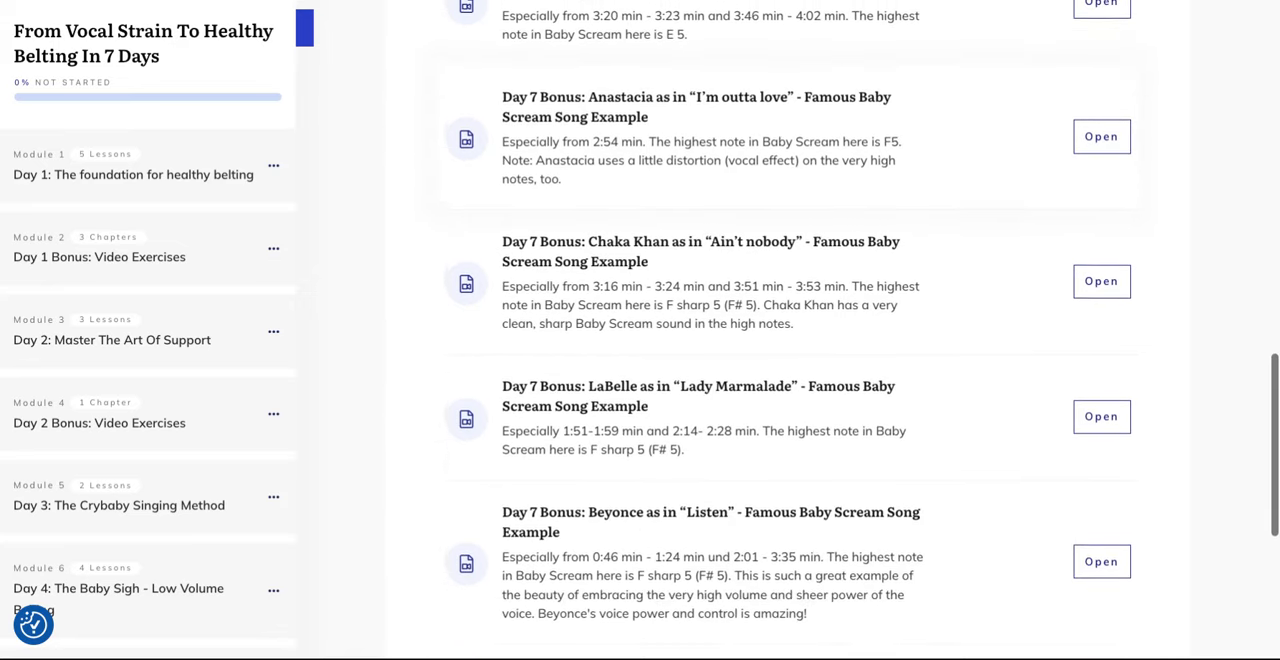
scroll(down, 3)
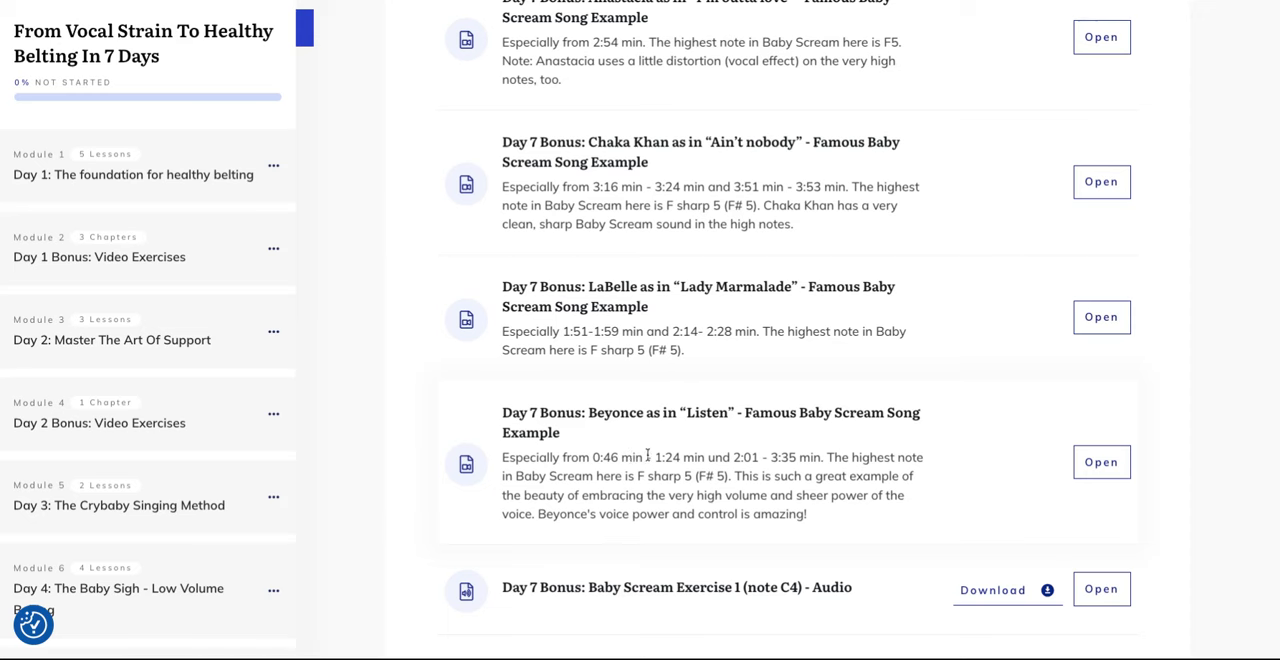
mouse_move(788, 472)
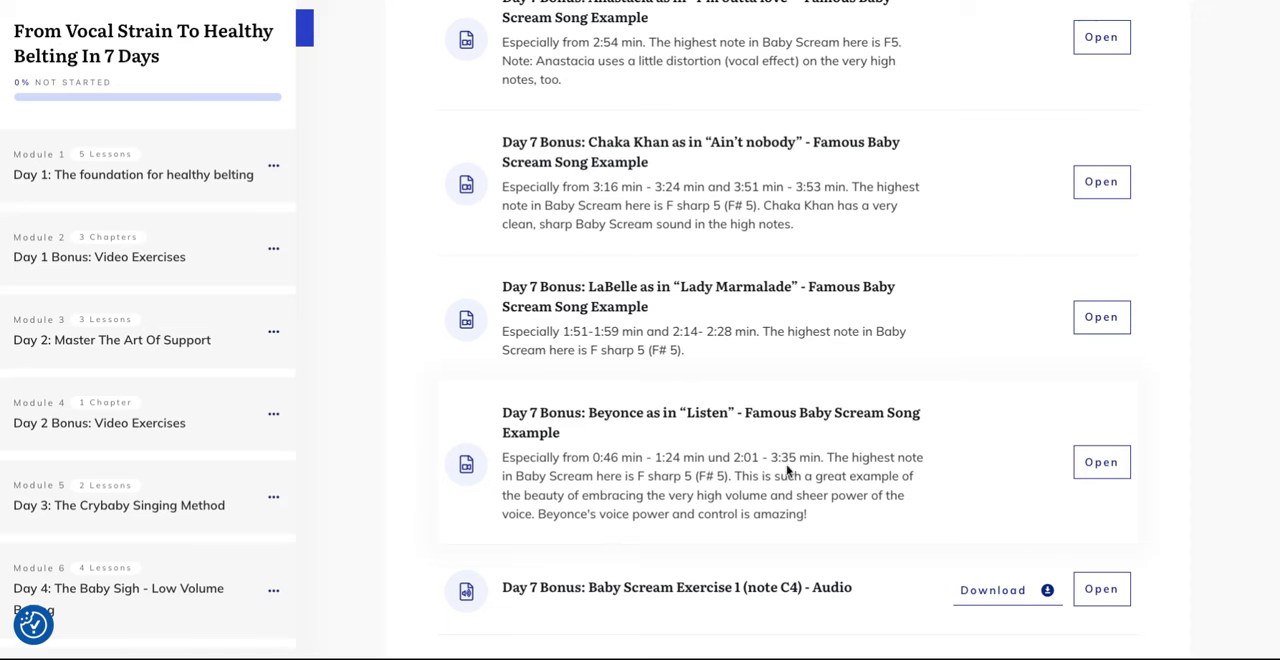
mouse_move(676, 448)
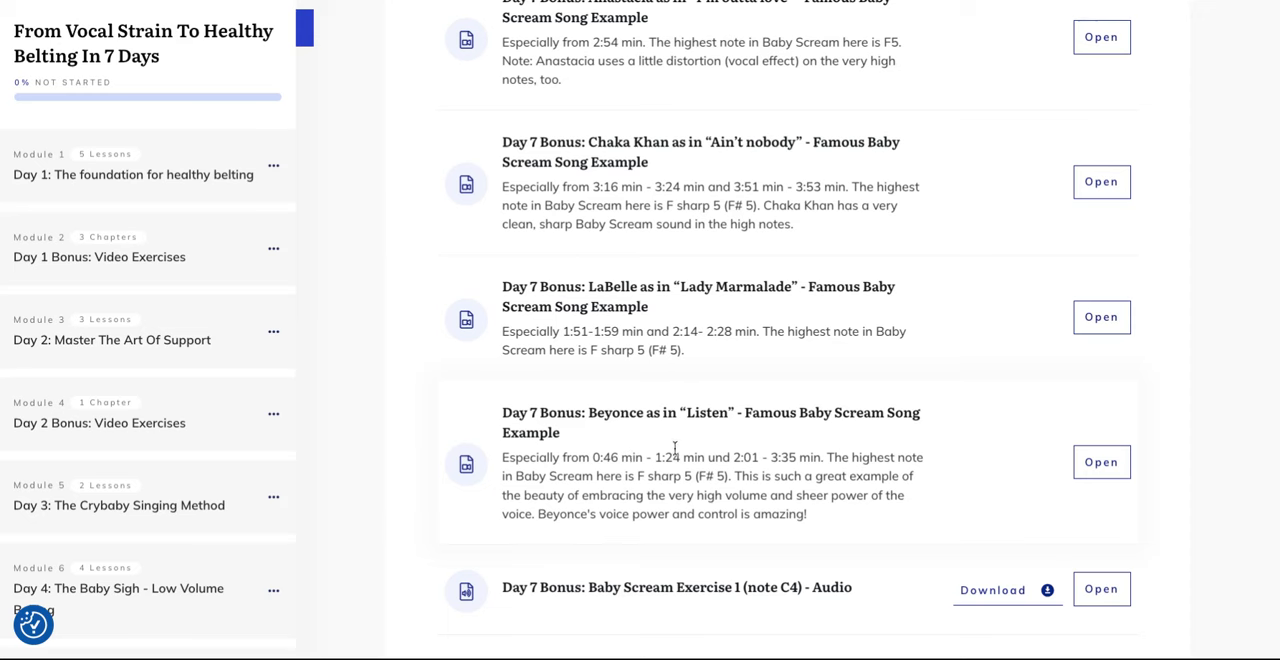
mouse_move(724, 458)
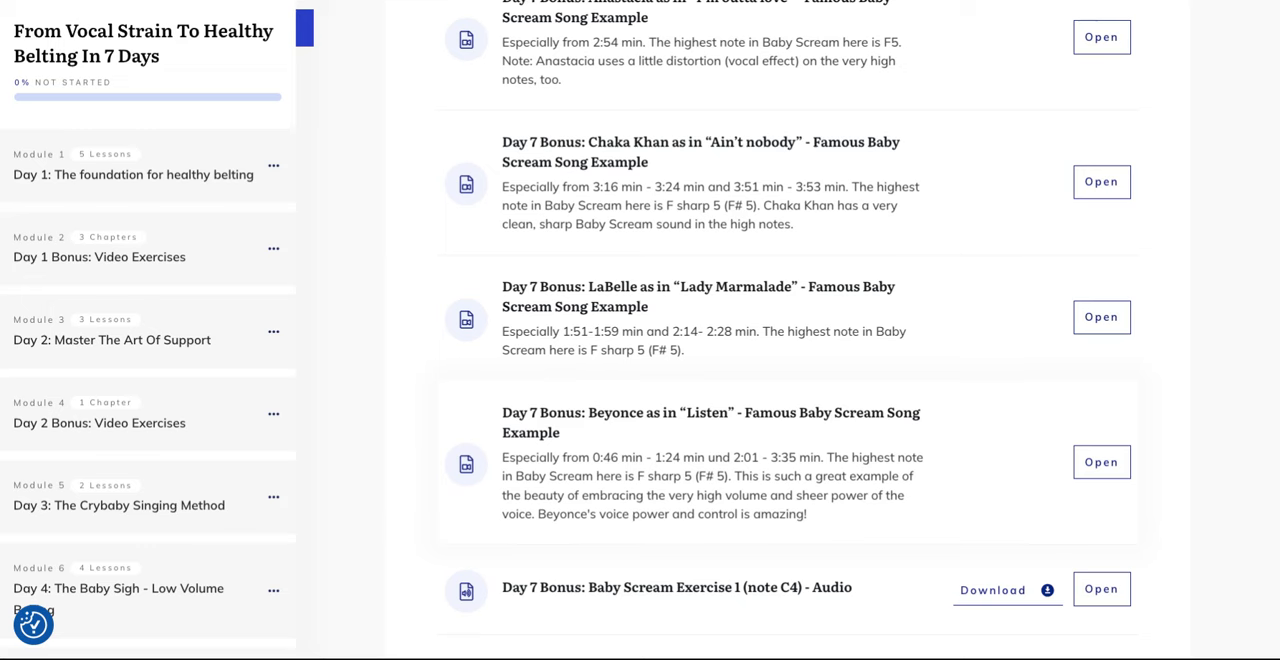
scroll(down, 3)
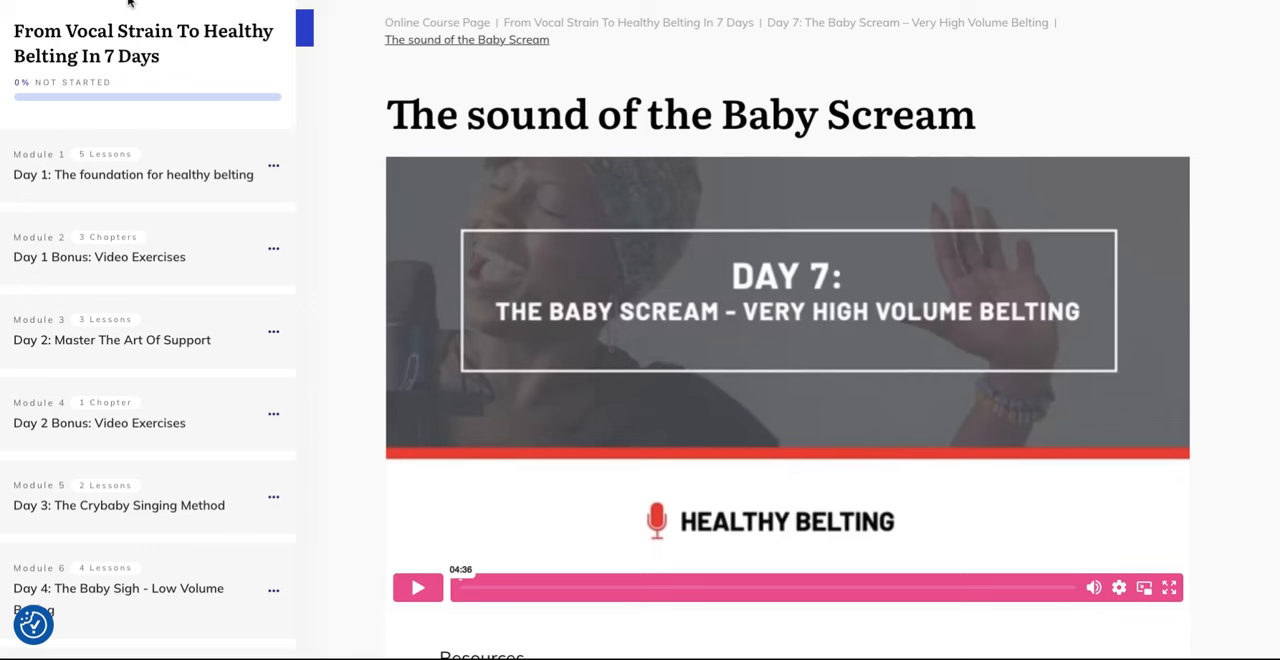
mouse_move(1248, 176)
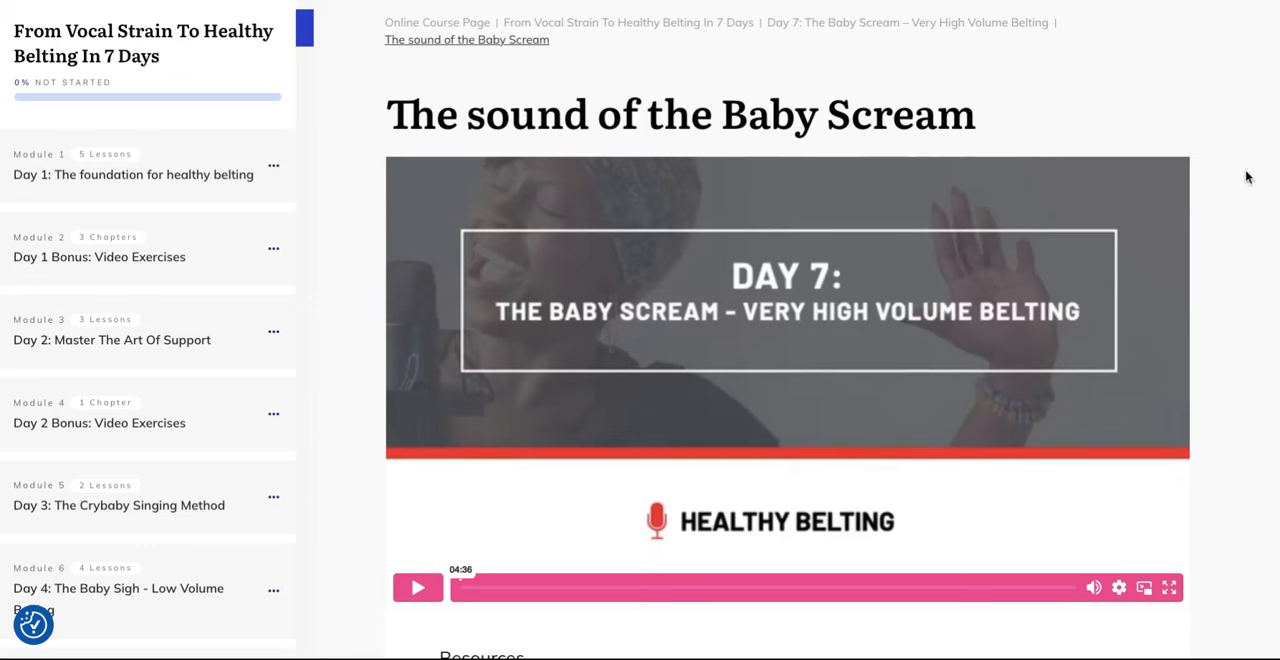